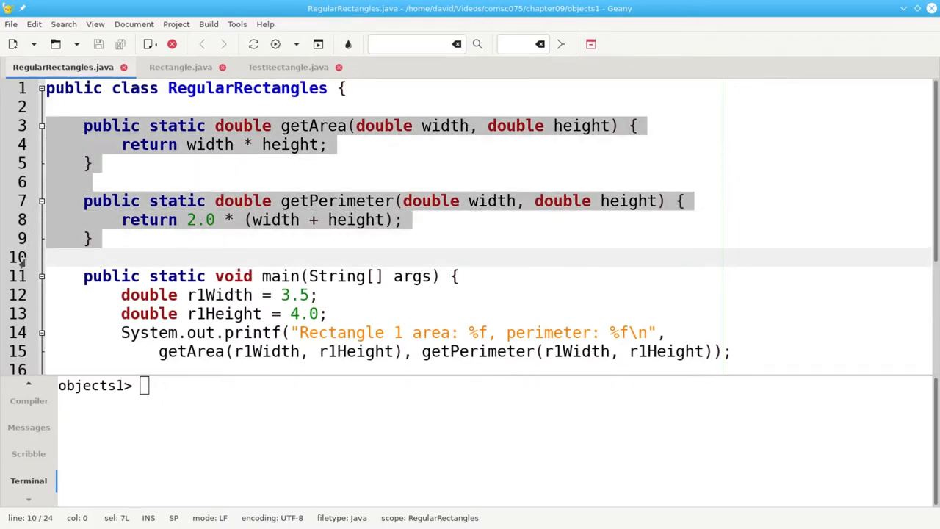
Run java RegularRectangles in the terminal, printing areas 14 and 21, perimeters 15 and 20.
scroll(down, 3)
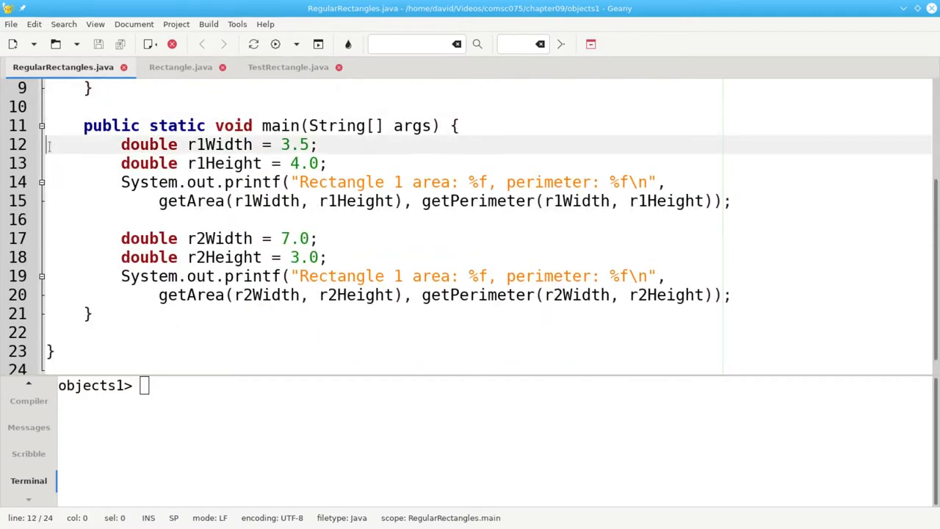
drag(121, 144, 121, 182)
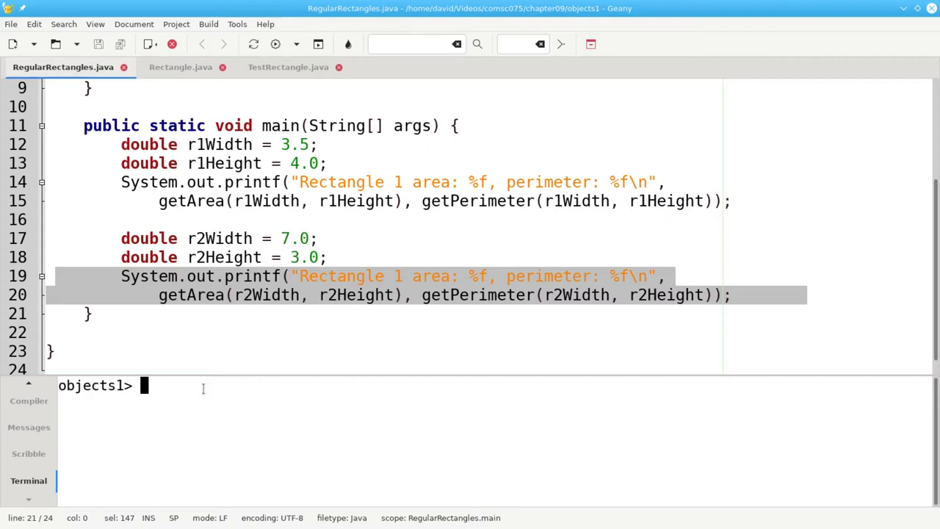
text(java)
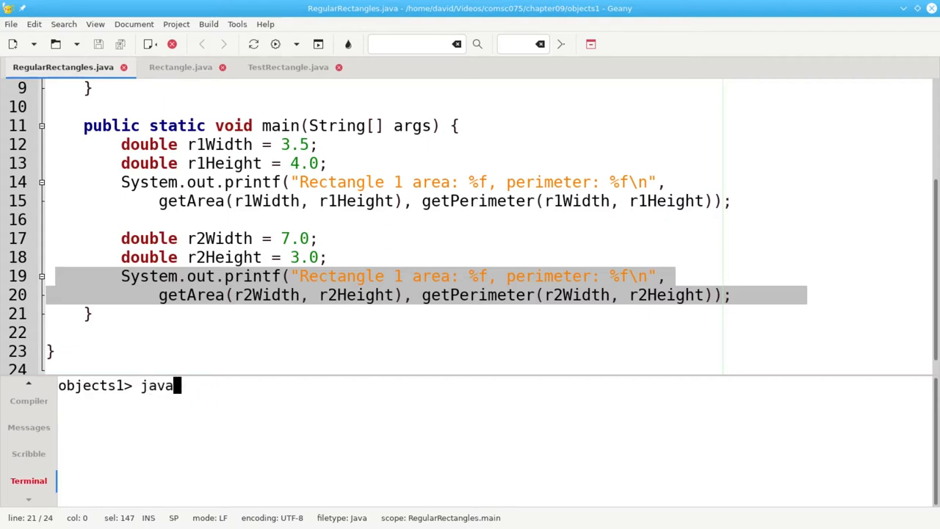
text(RegularRectangles)
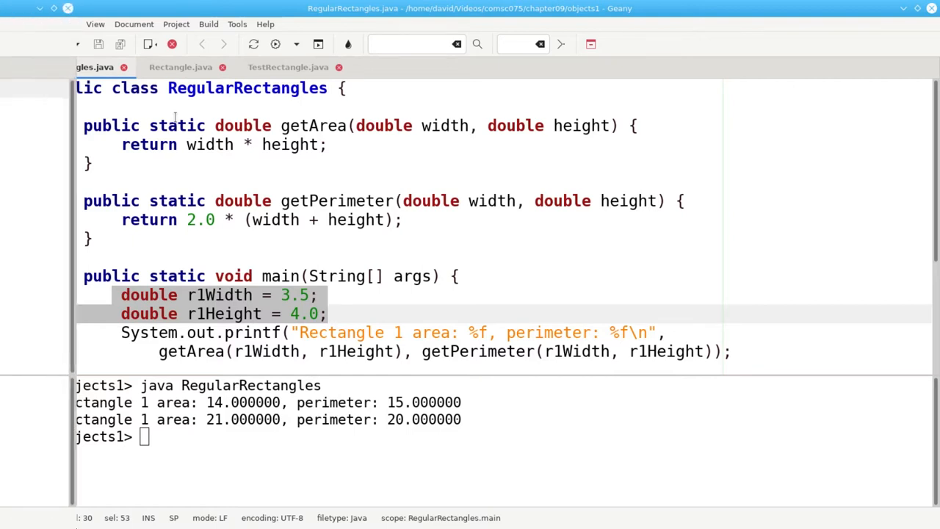
In Rectangle.java, declare class Rectangle with double width and double height fields.
click(181, 67)
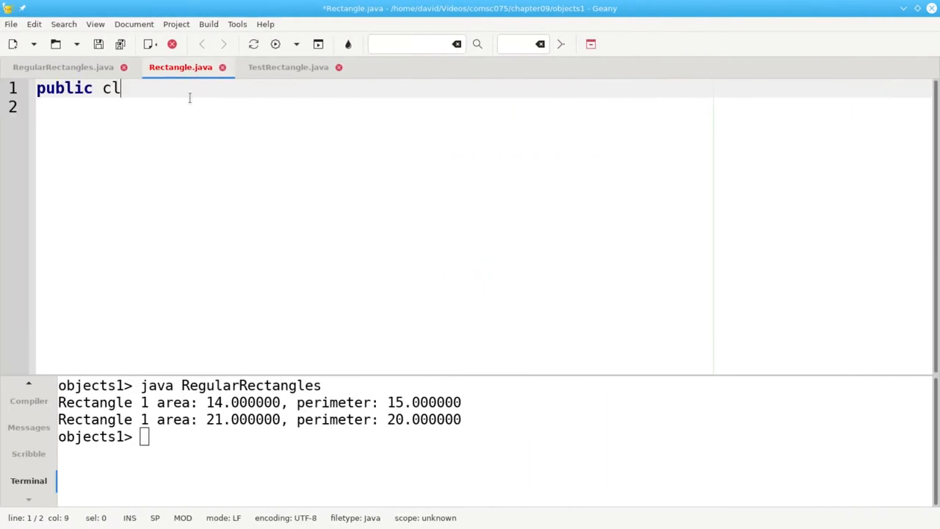
text(ass Rectangle {)
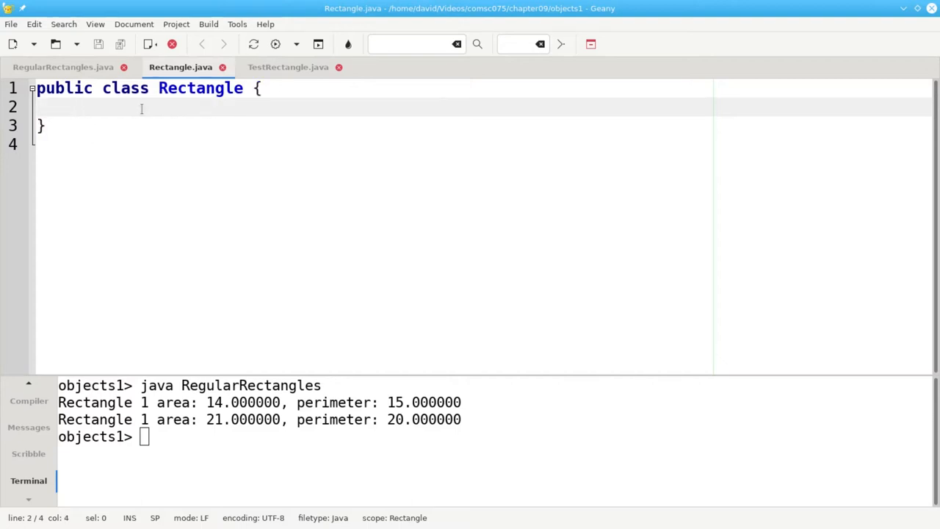
text(doub)
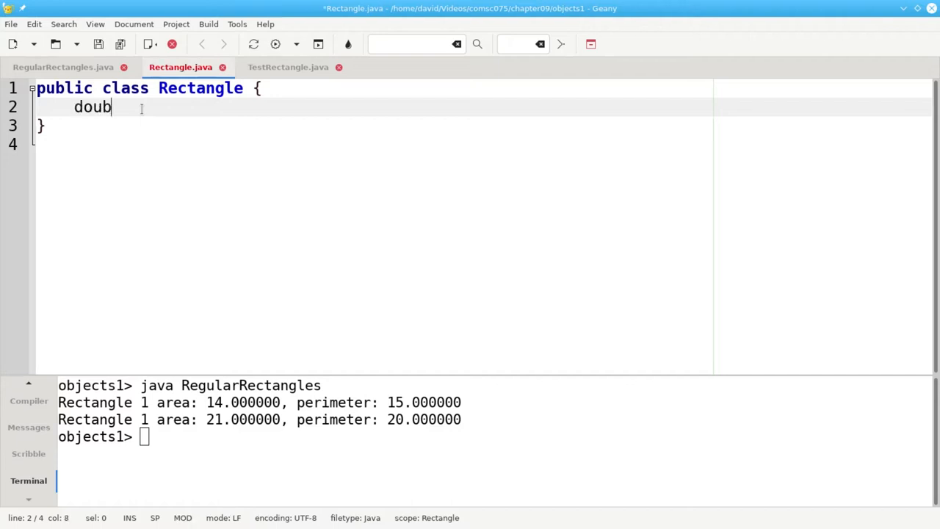
text(le width;)
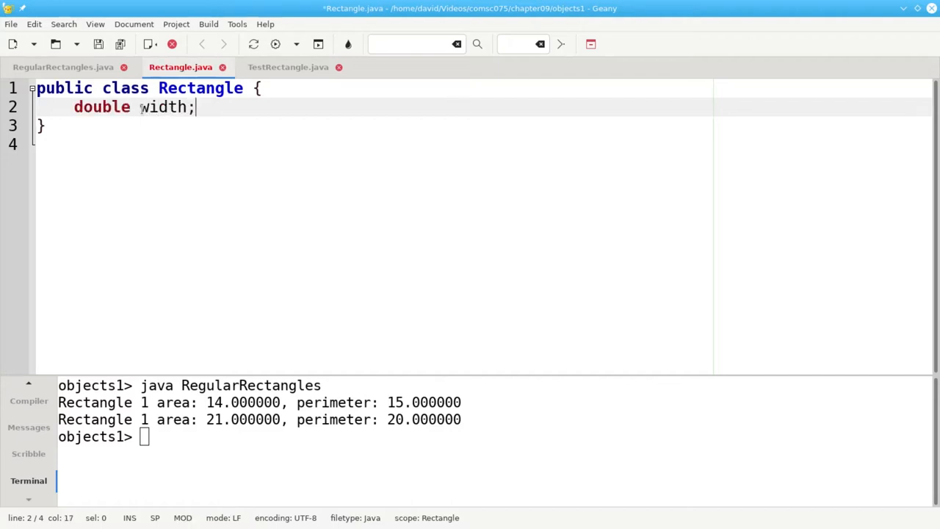
text(double height;)
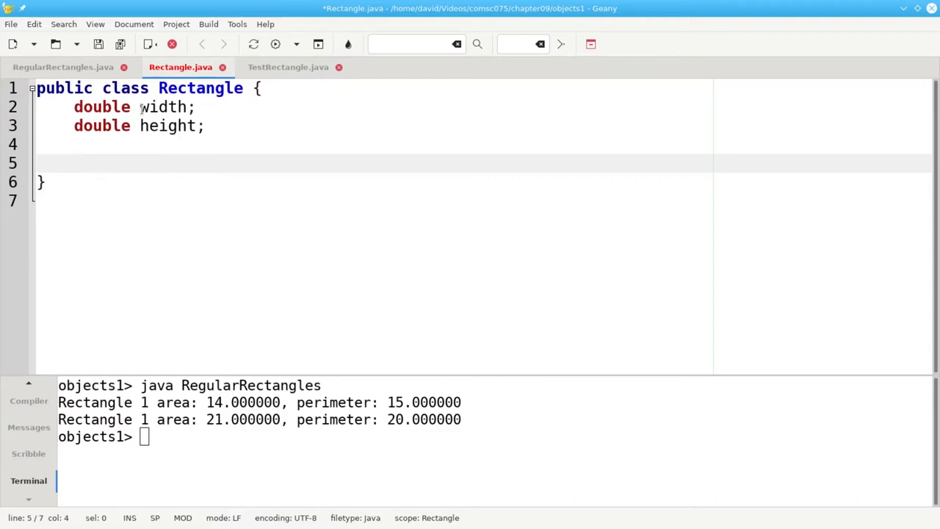
Add a no-argument Rectangle() constructor assigning width = 1.0 and height = 1.0.
click(73, 163)
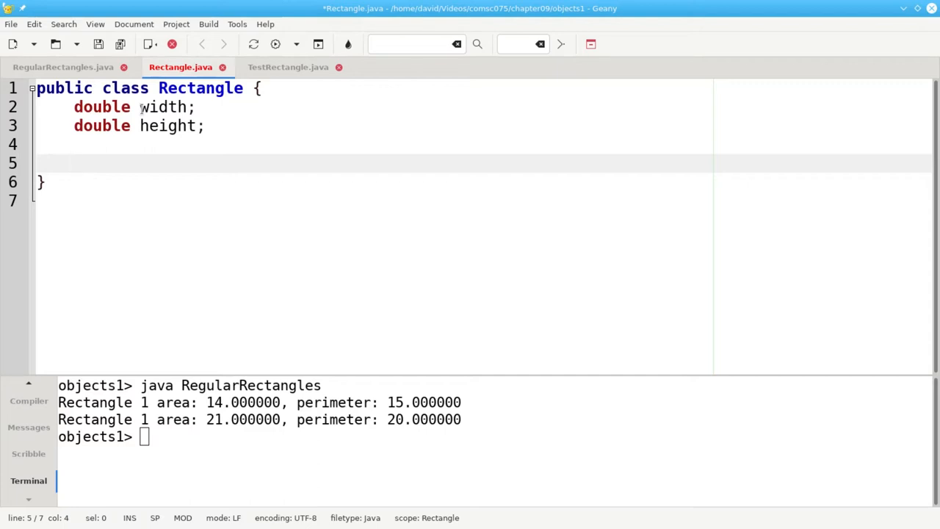
text(Rectangle() {)
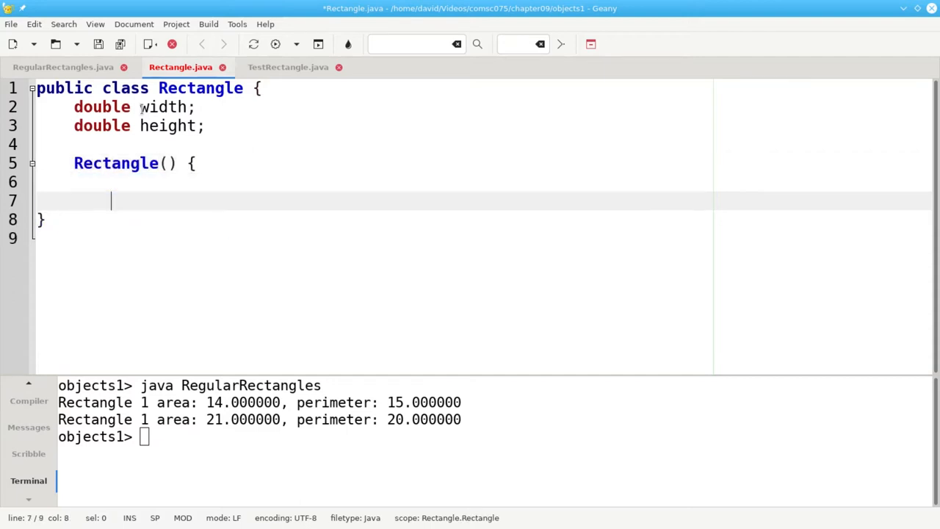
text(})
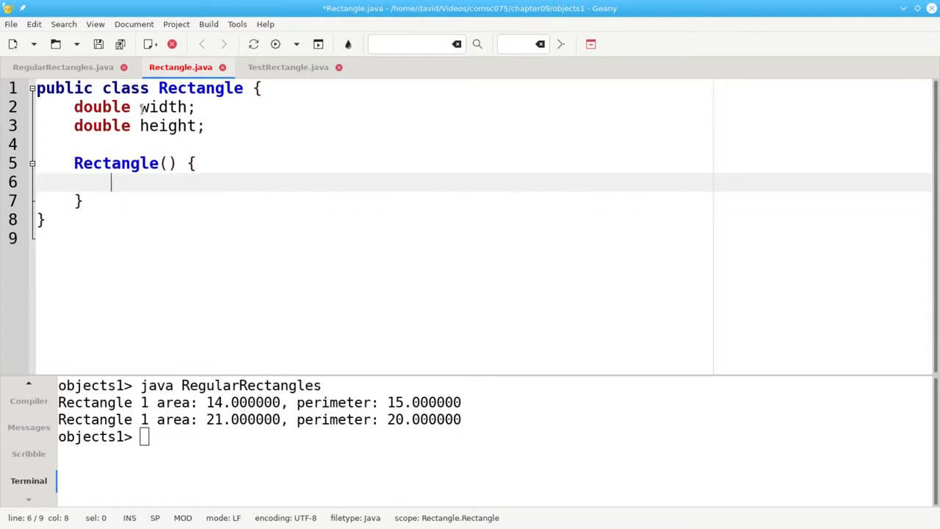
text(width = 1.0;)
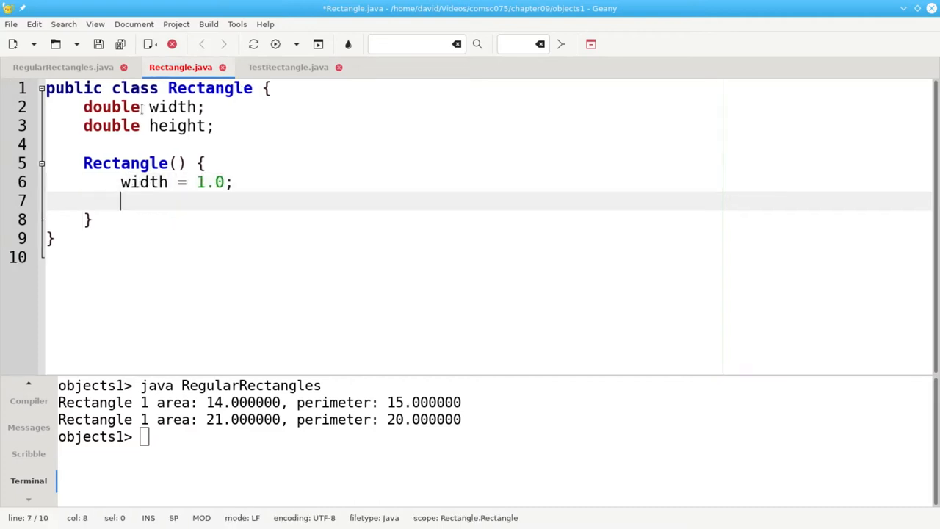
text(height = 1.0;)
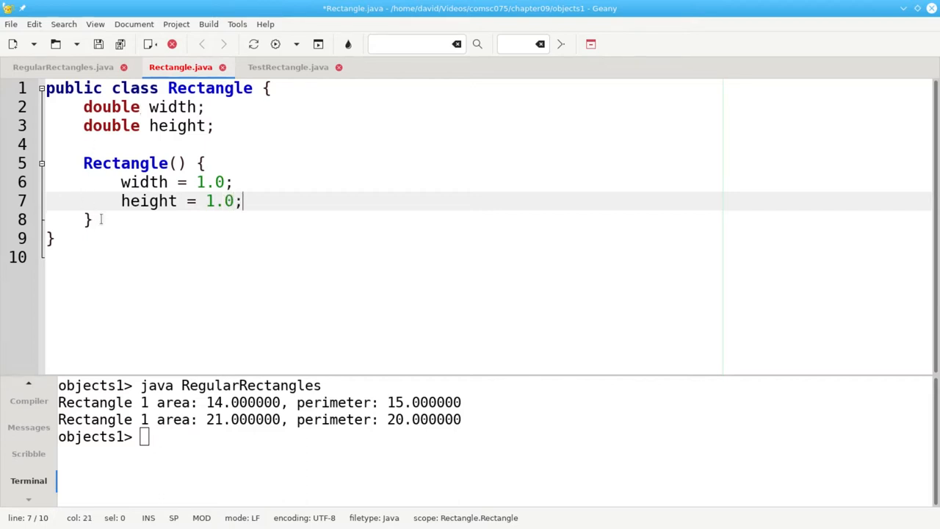
text(Re)
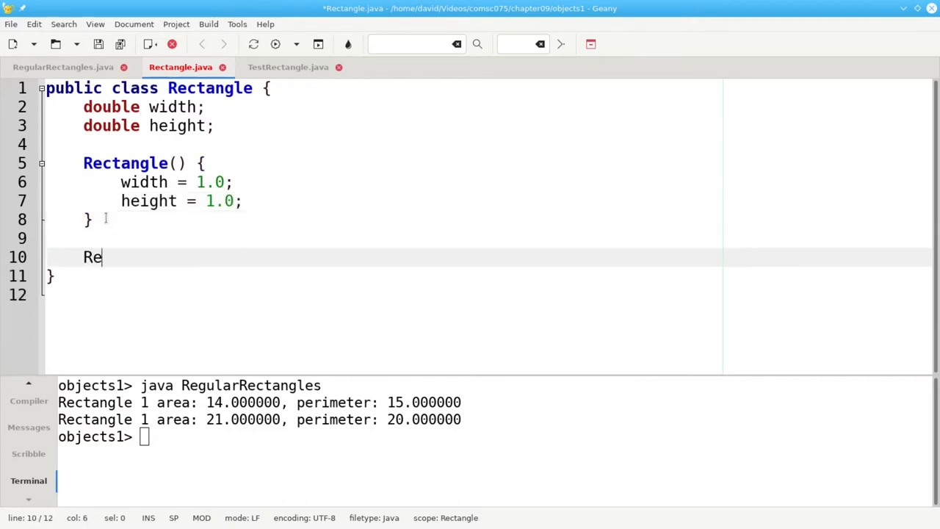
Add a Rectangle(double w, double h) constructor setting width = w and height = h.
text(ctangle()
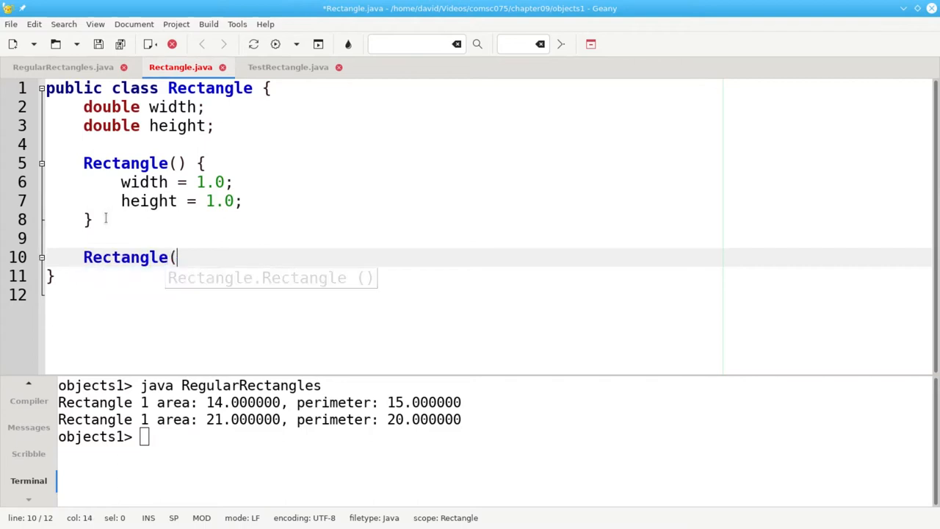
text(double w, doub)
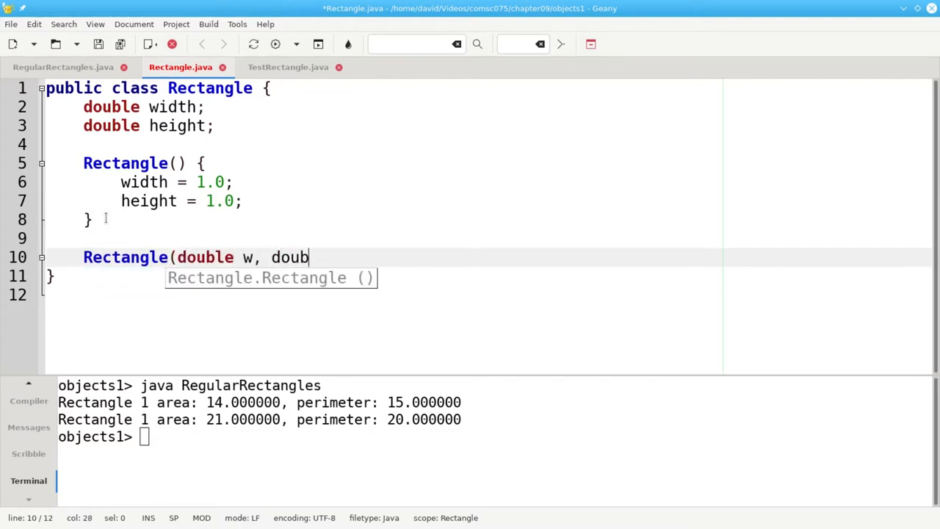
text(le h))
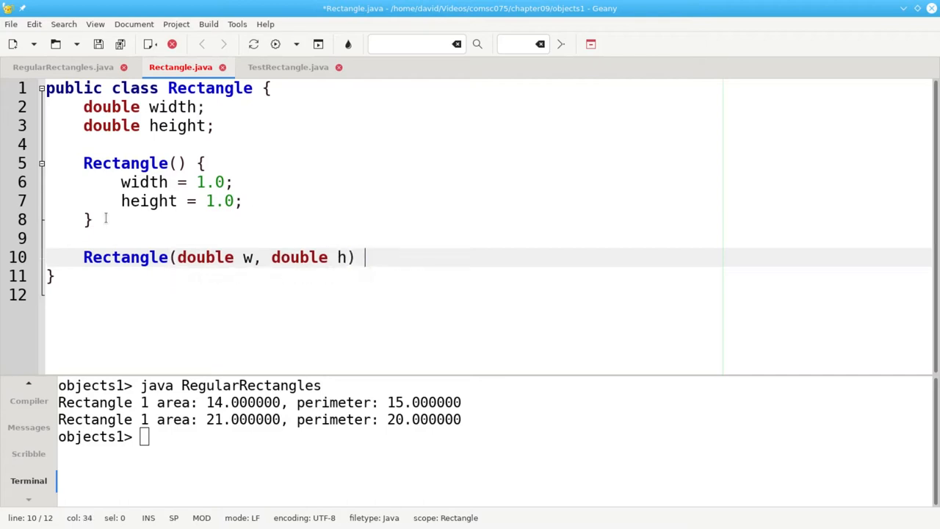
text({)
text(width = w;)
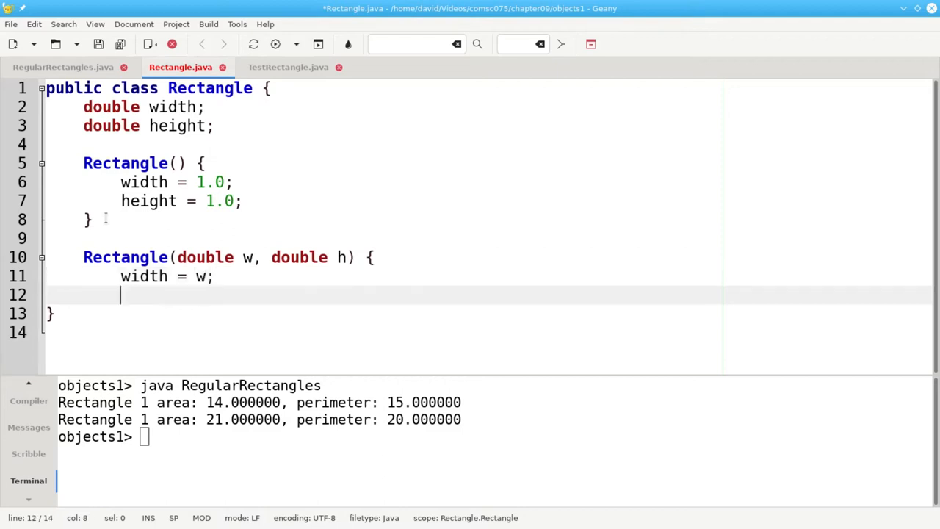
text(height = h;)
text(})
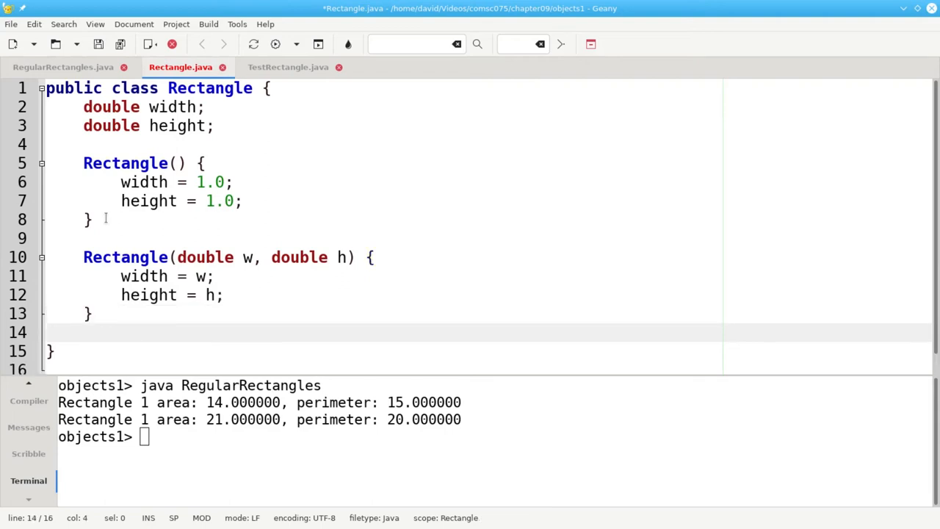
click(83, 332)
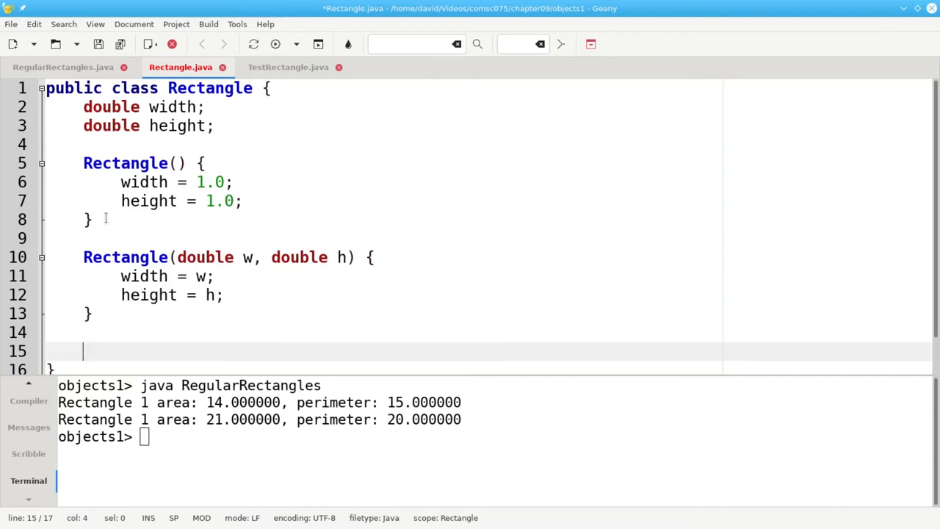
Add a getArea() method returning width * height.
text(double)
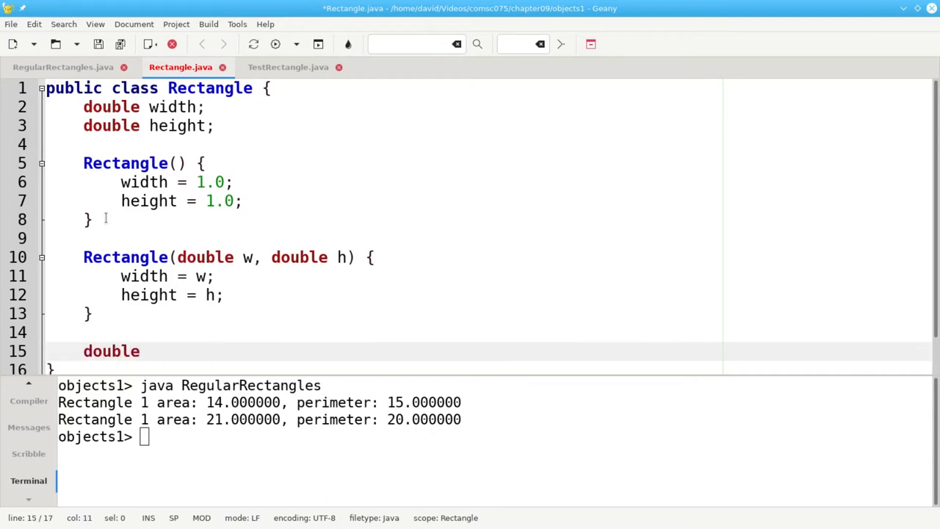
text(getArea() {)
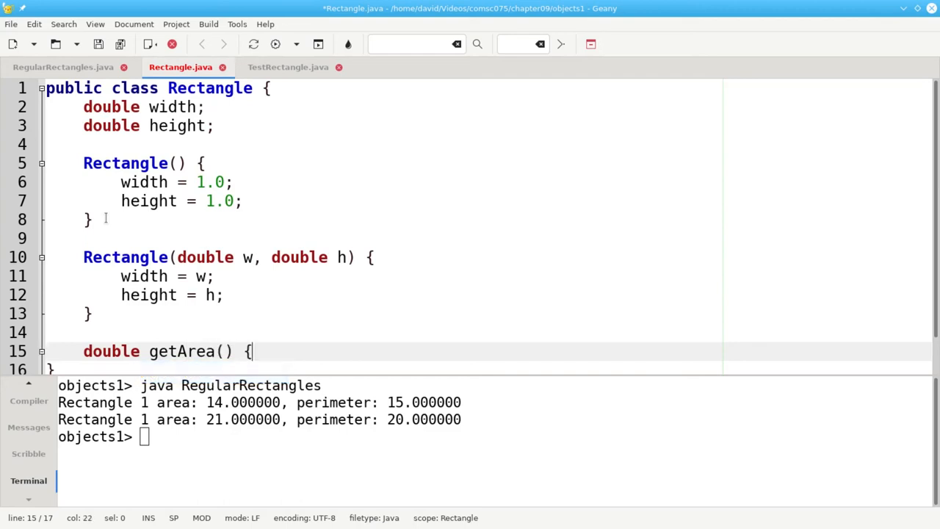
text(return width * height;)
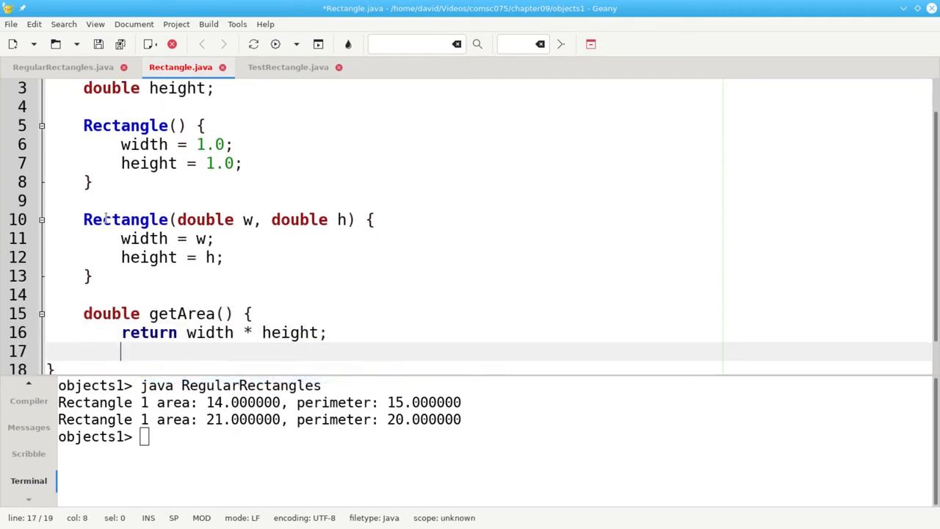
Add getPerimeter() returning 2.0 * (width + height) and save Rectangle.java.
text(double)
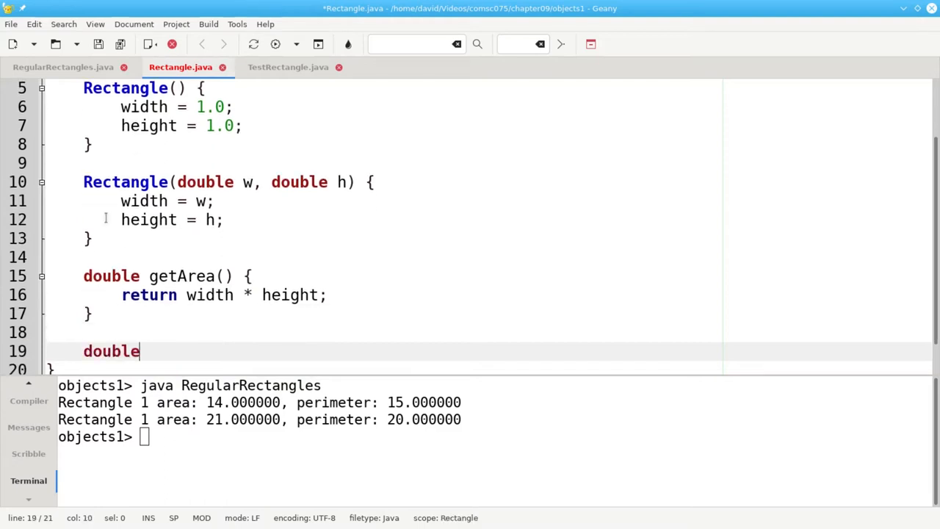
text(getPerimeter)
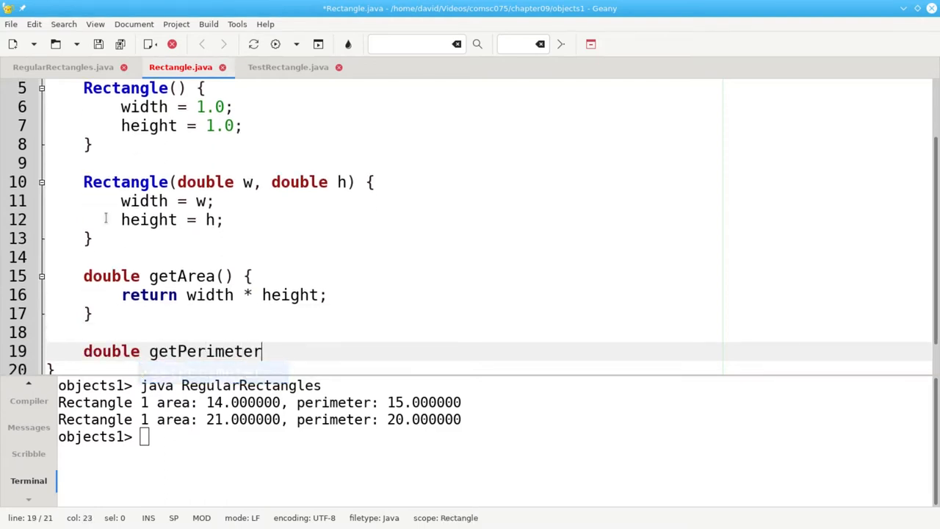
text(() {)
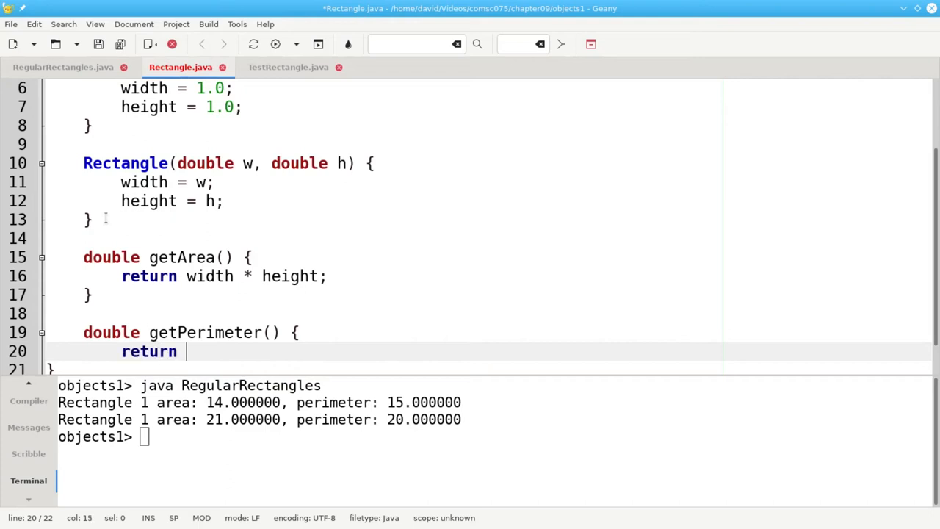
text(2.0 * ()
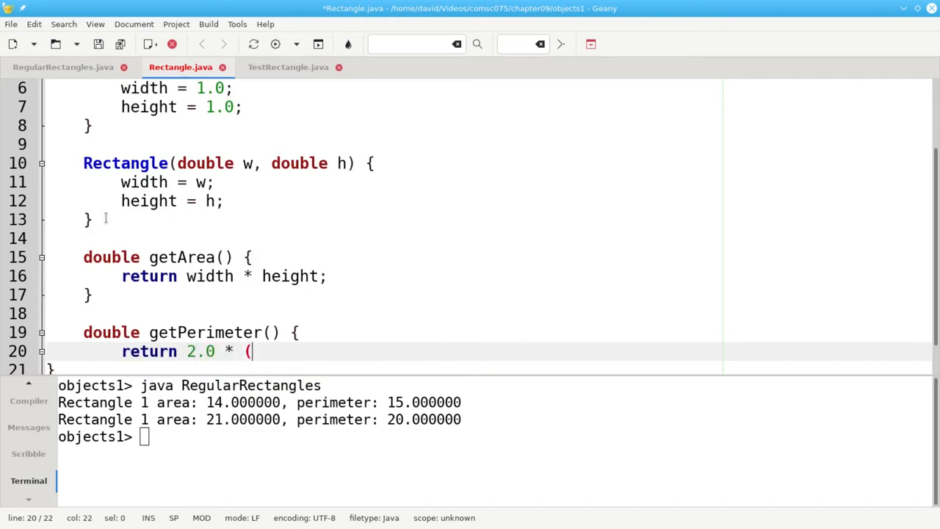
text(width + height);)
text(})
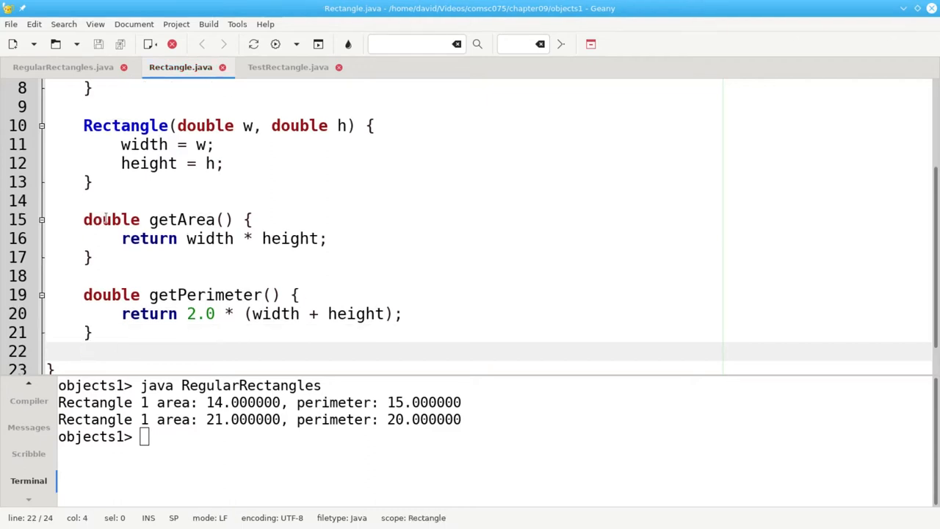
click(83, 351)
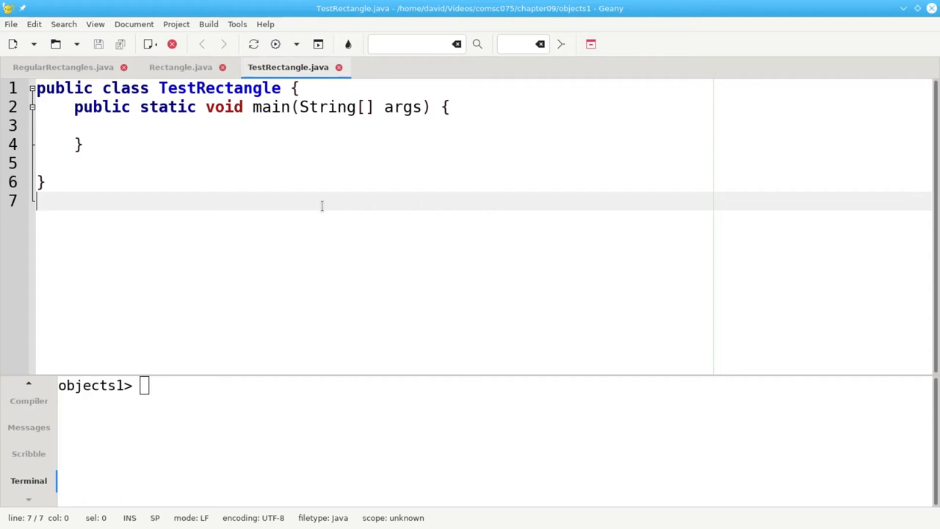
mouse_move(171, 197)
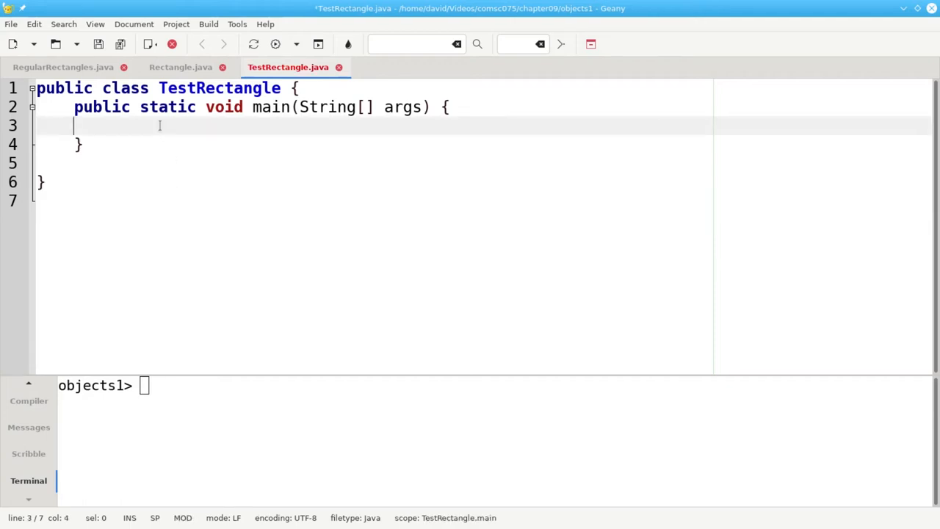
In main, declare r1 as a new default Rectangle().
key(Tab)
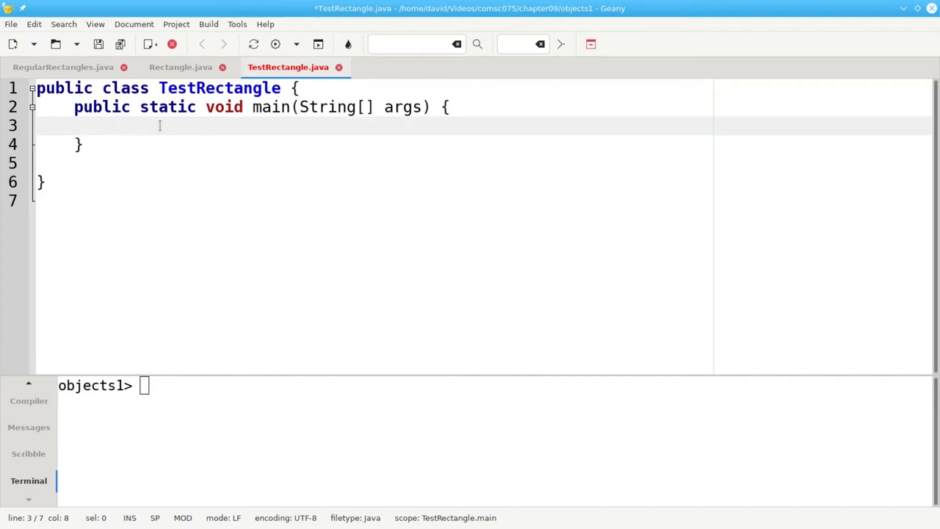
text(Rectangle)
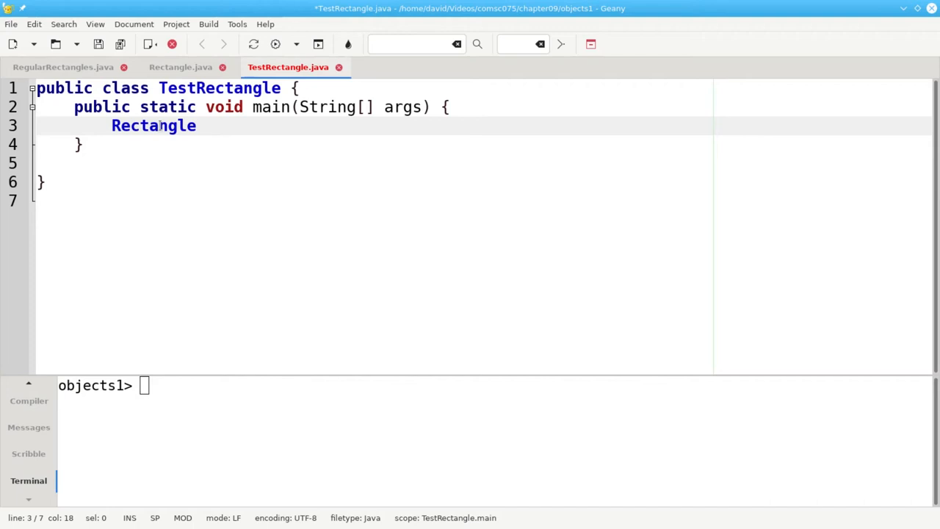
text(r1)
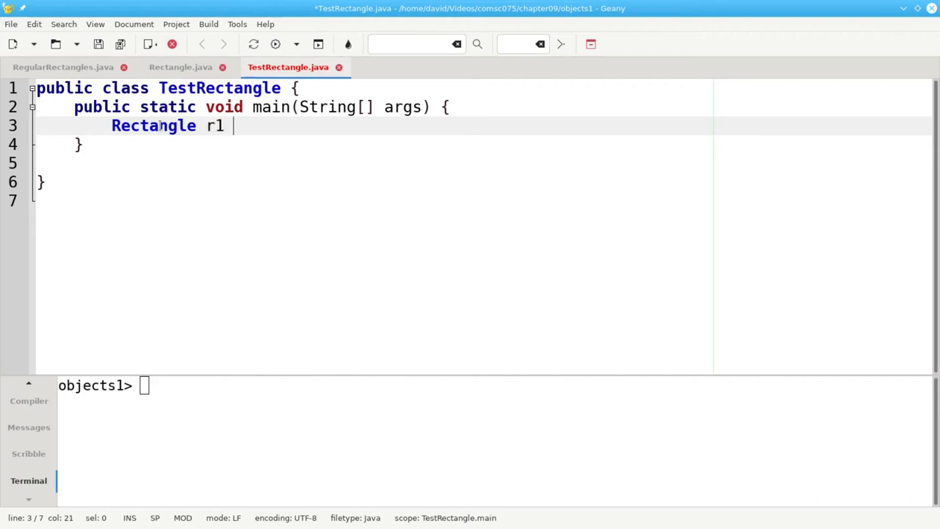
text(=)
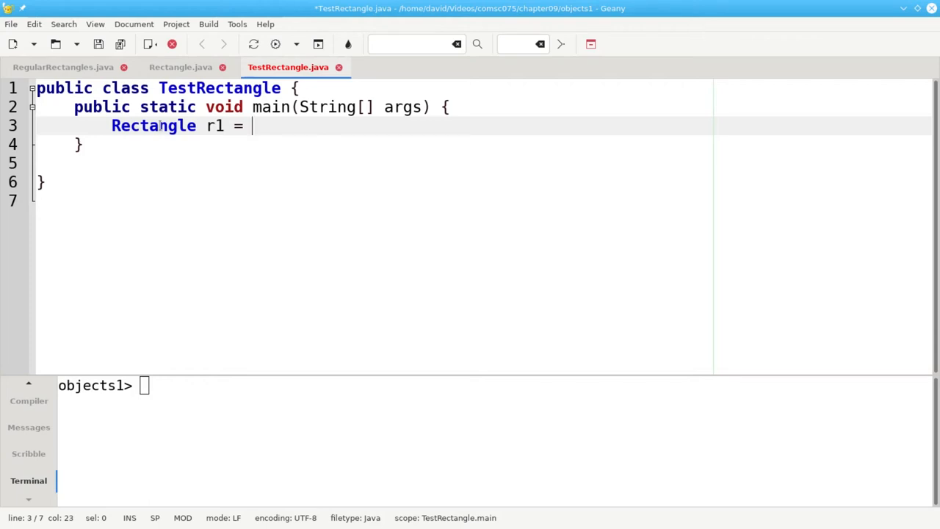
text(new)
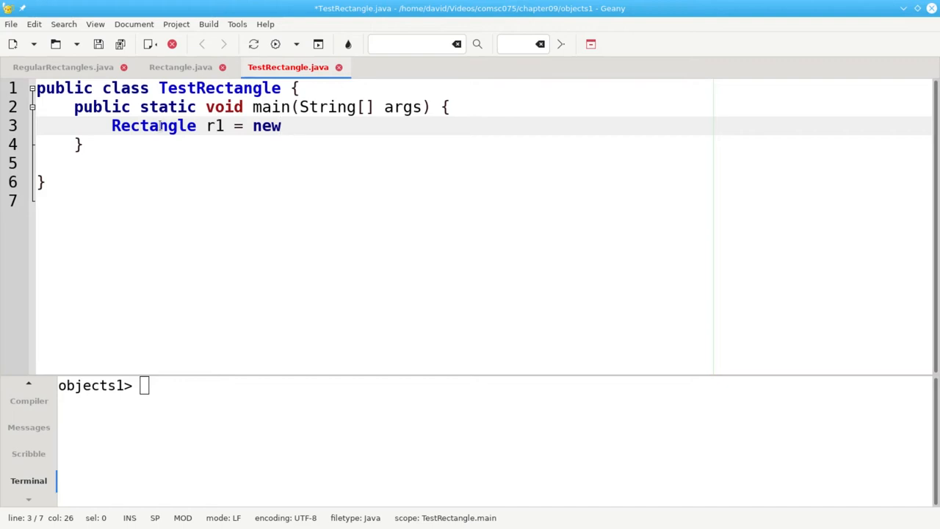
text(Rectna)
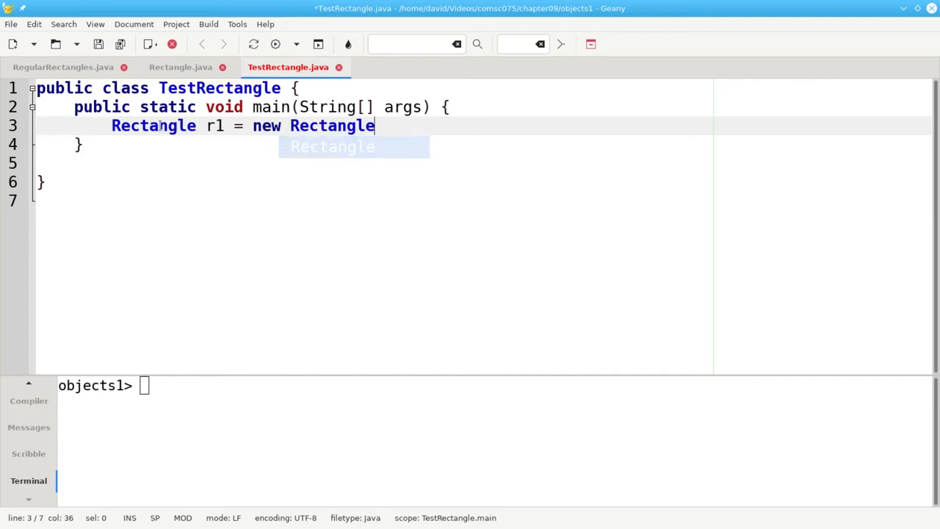
text(();)
text(Rectangle)
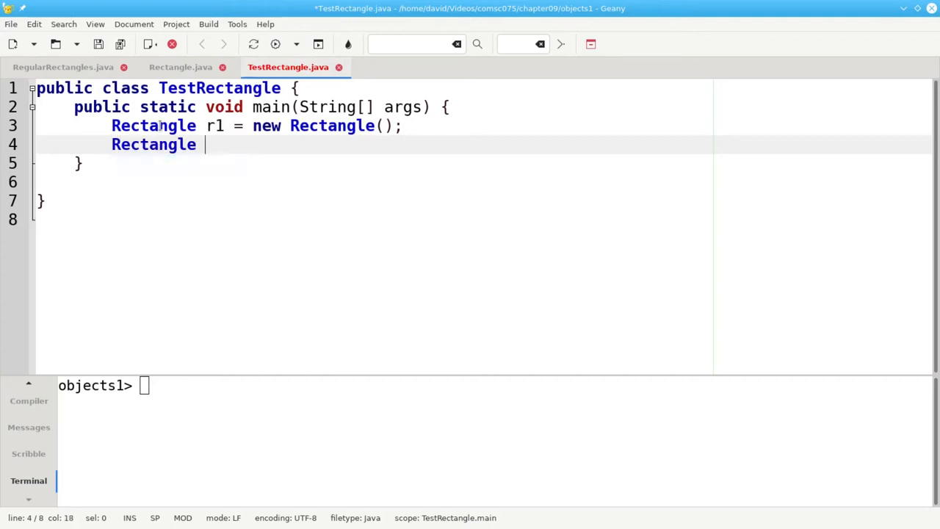
Declare r2 as a new Rectangle(3.0, 5.5).
text(r2 = new)
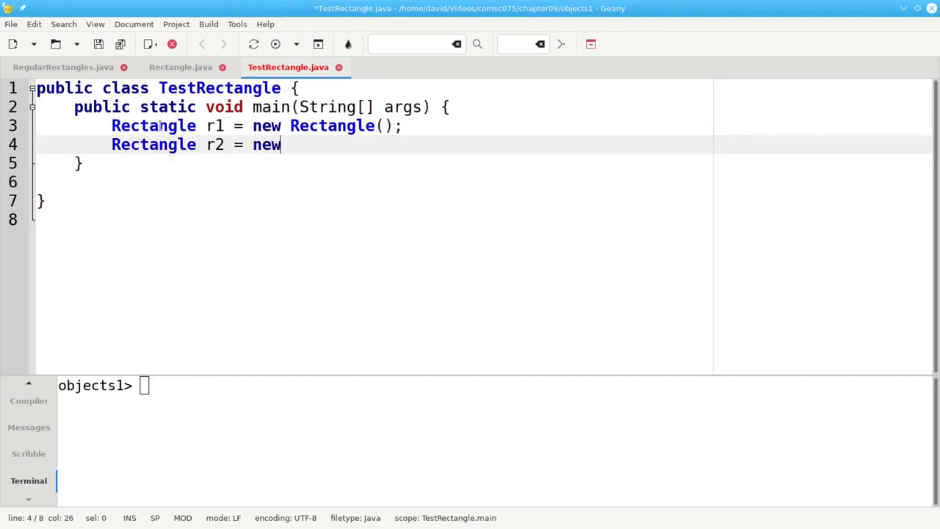
text(Rec)
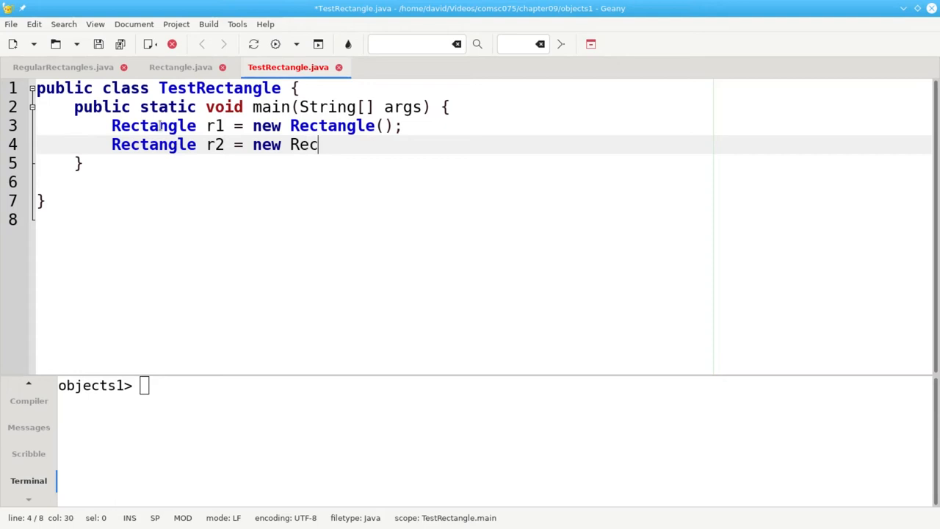
text(tangle(3.0,)
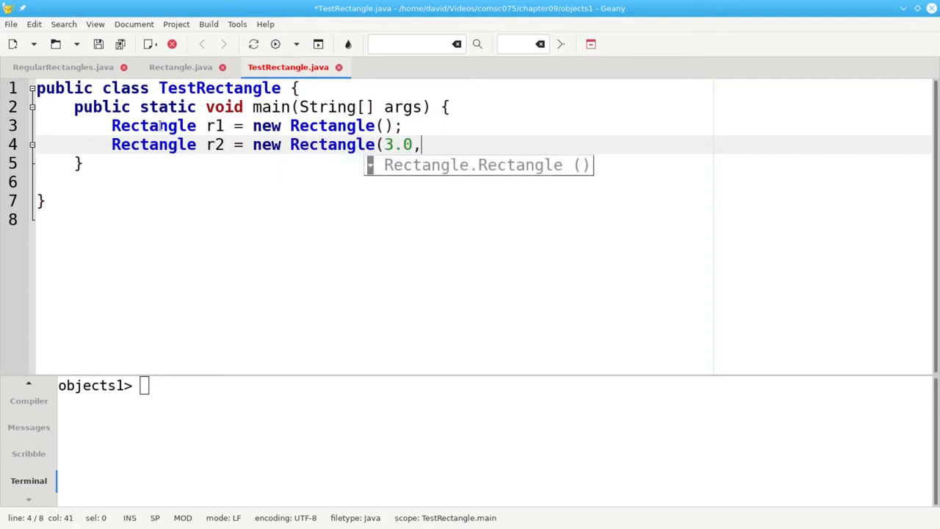
text(5.5);)
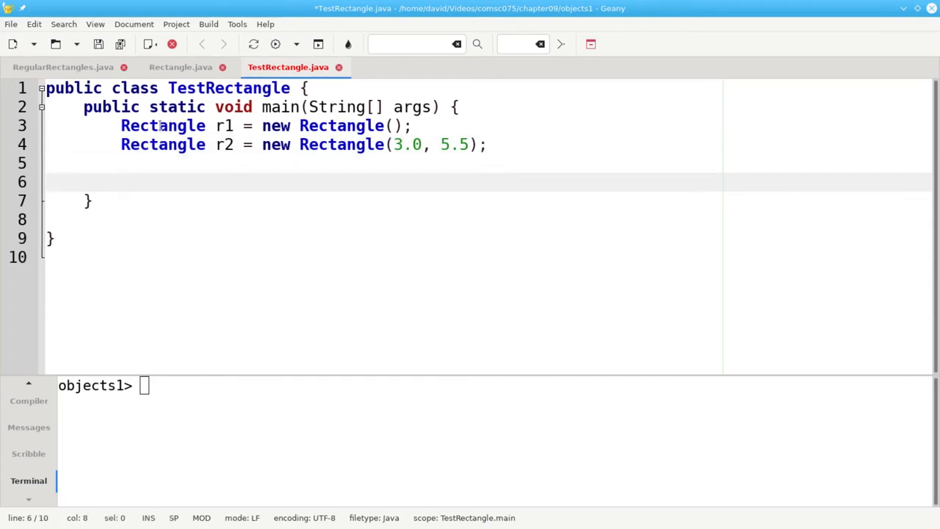
text(getAre)
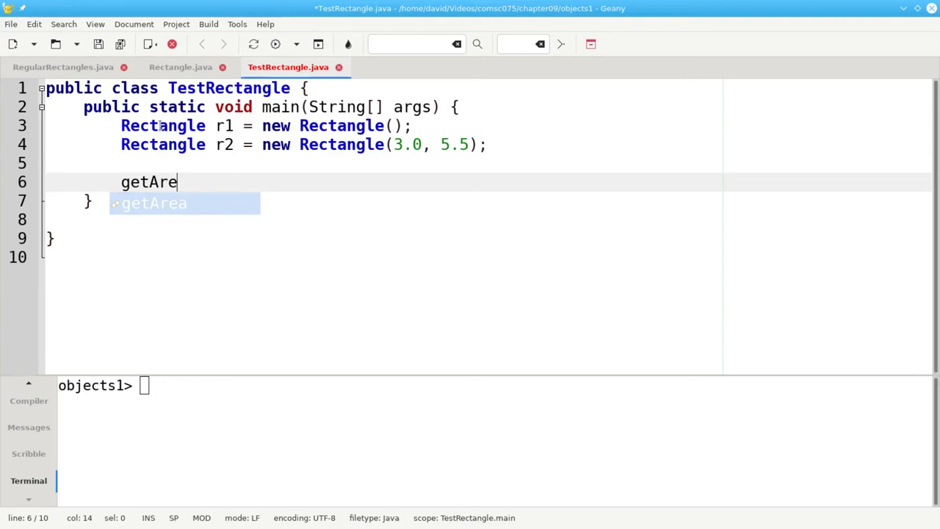
text(a(r1.w)
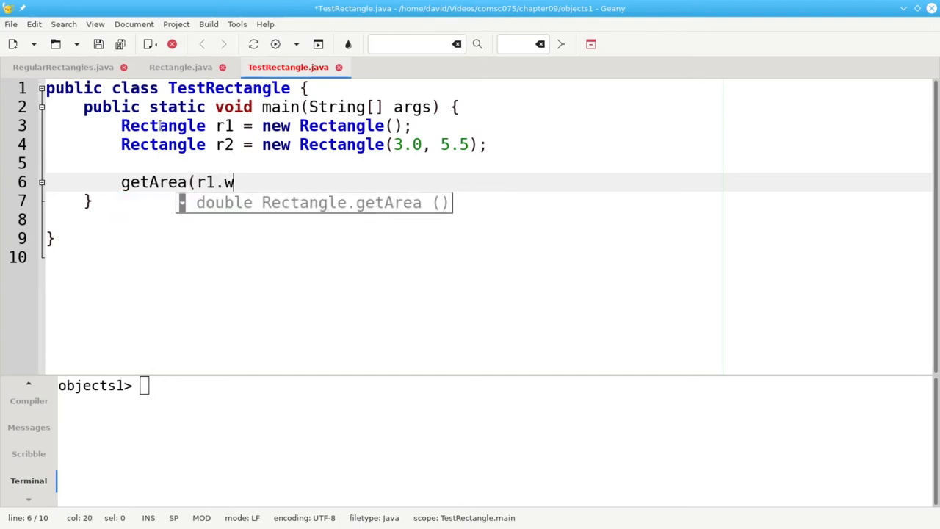
text(idth, r1.)
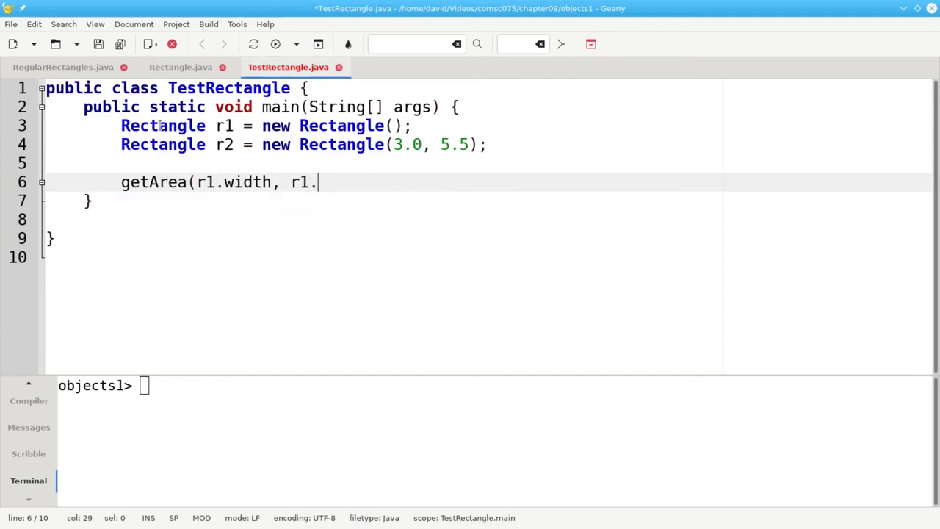
text(height);)
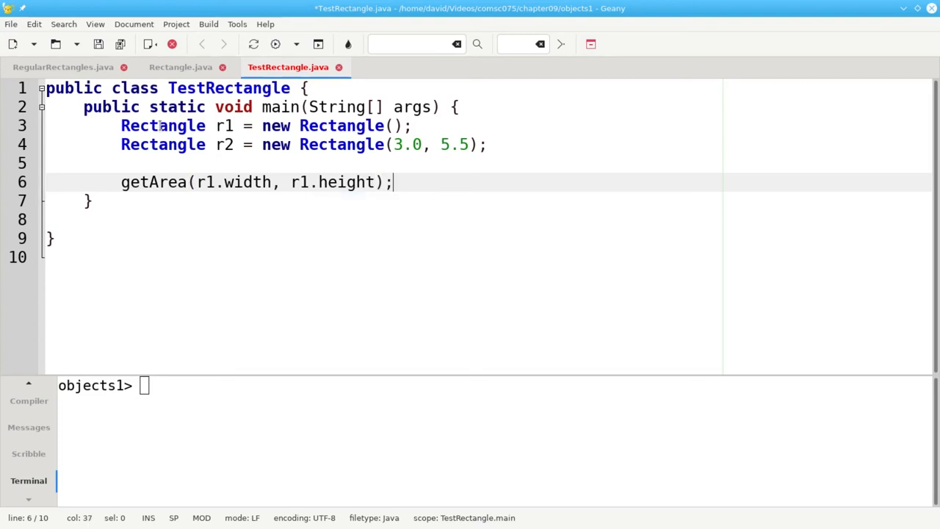
text(// the non-object)
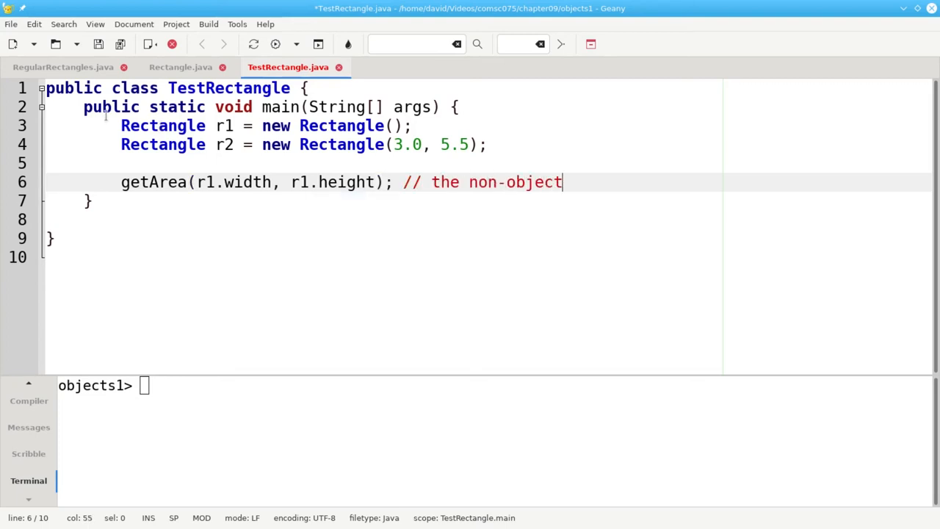
text(way)
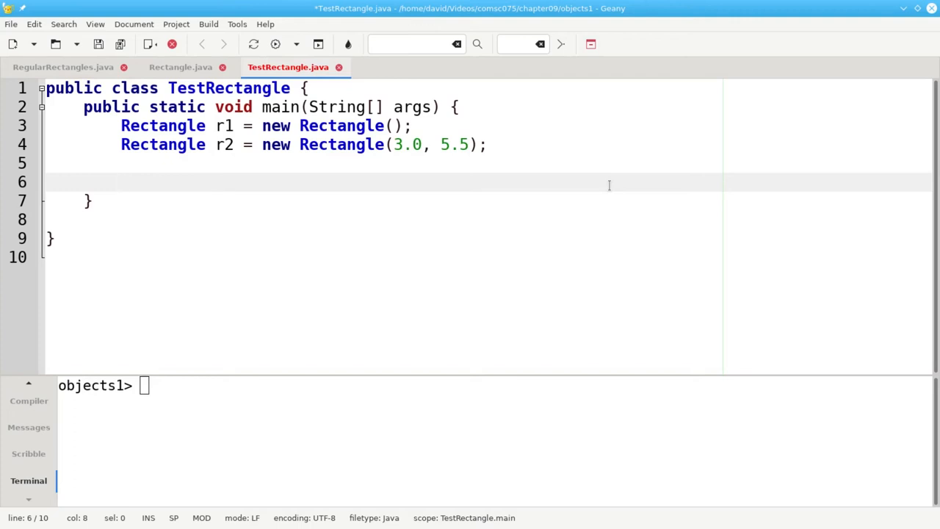
Declare double area1 = r1.getArea();.
text(dou)
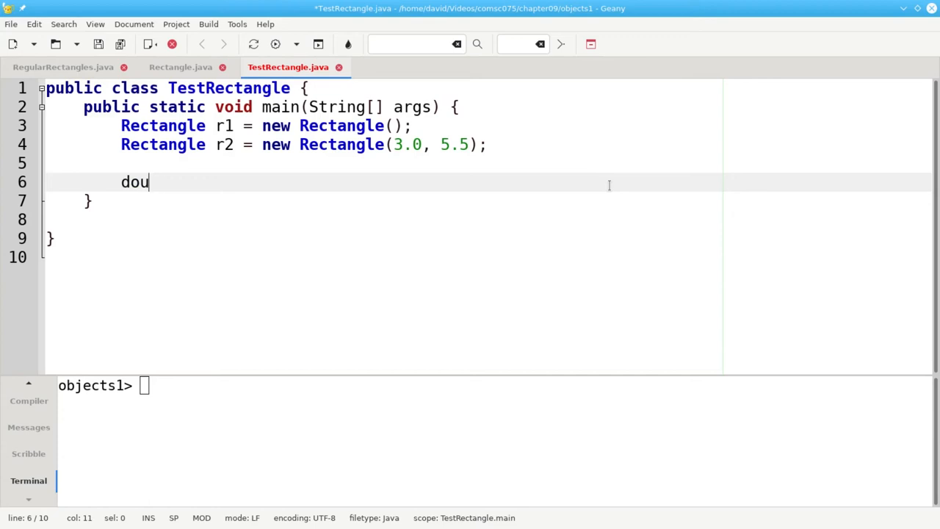
text(ble area)
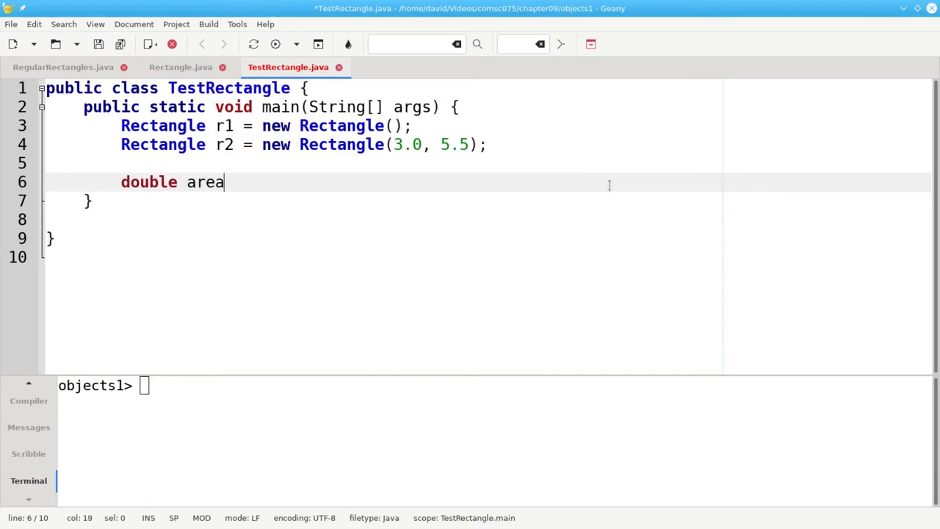
text(1 =)
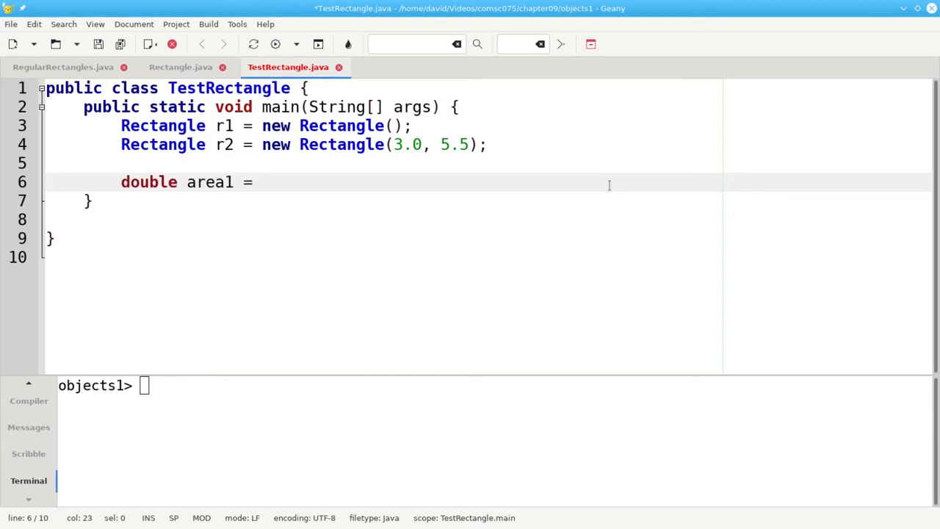
text(r1.get)
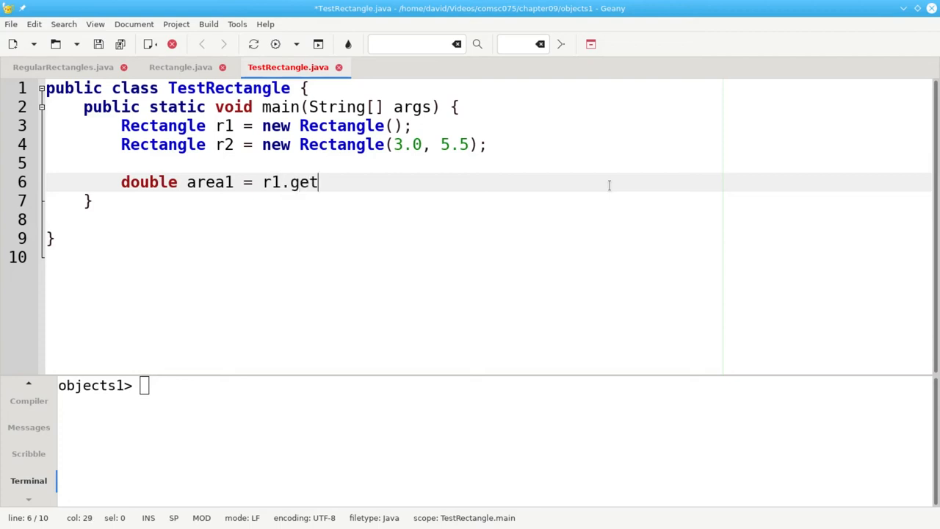
text(Area();)
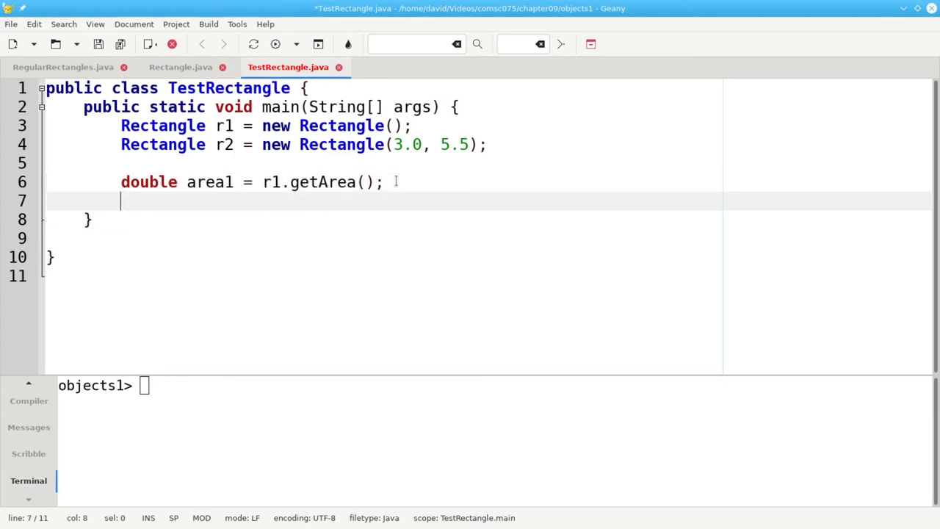
Declare double perimeter1 = r1.getPerimeter(); and highlight r1 on that line.
text(double perimet)
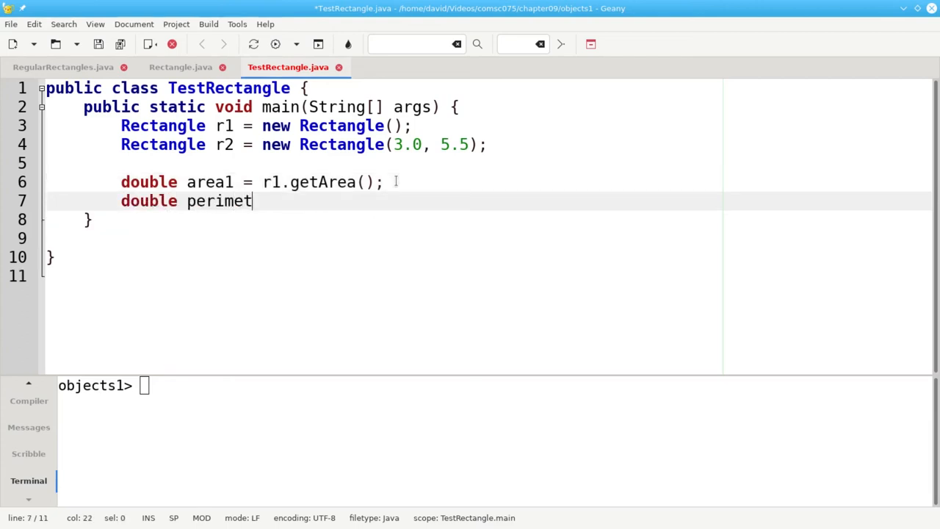
text(er1 =)
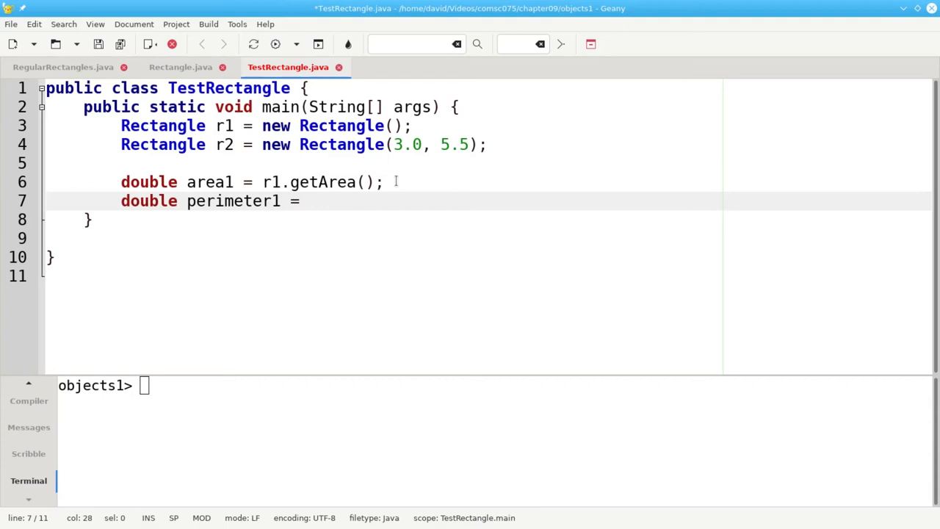
text(r1.get)
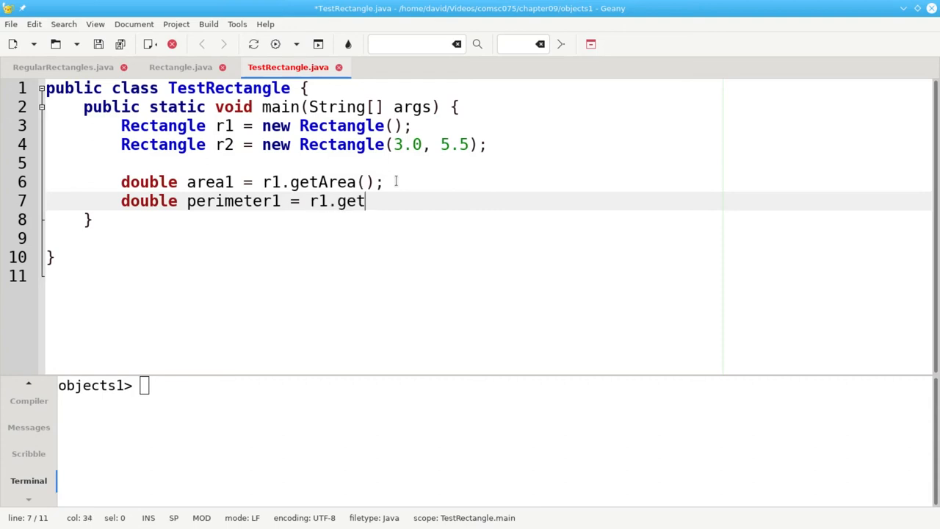
text(Perimeter();)
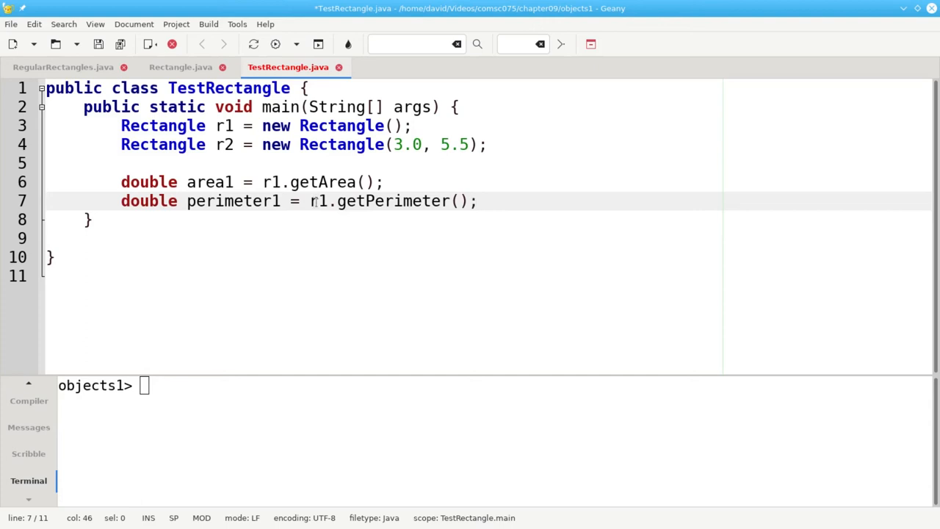
double_click(391, 200)
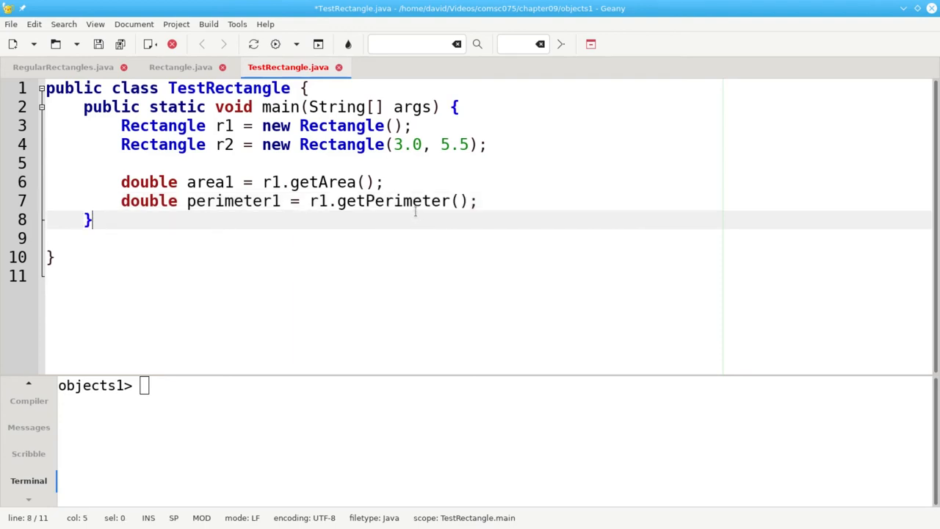
double_click(393, 200)
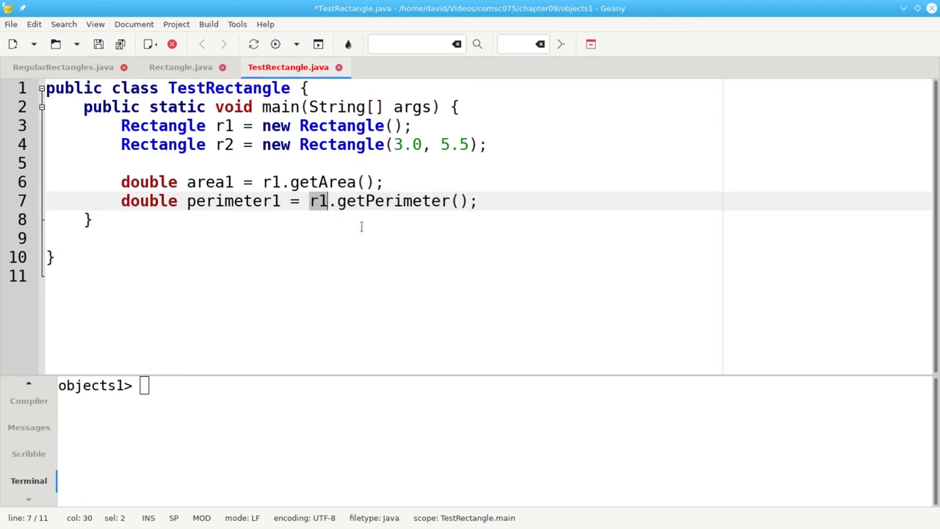
mouse_move(497, 193)
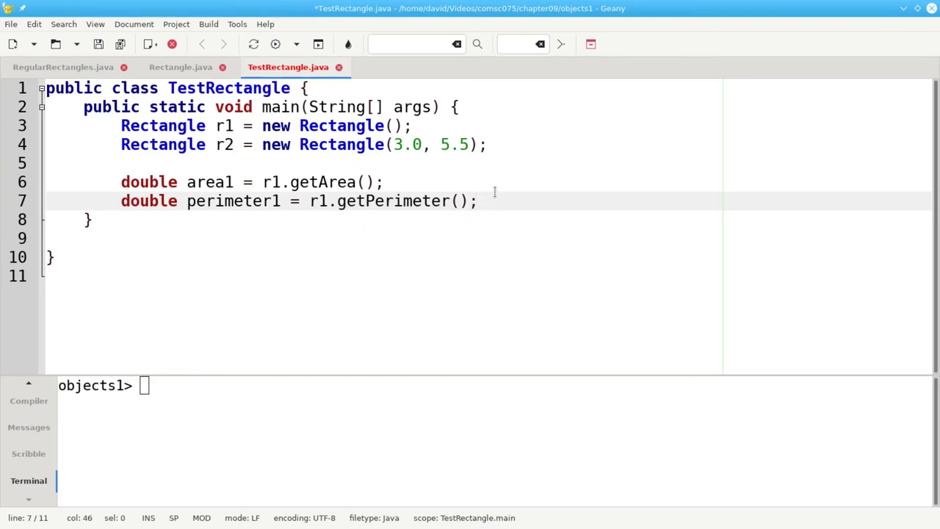
Print area1 and perimeter1 with printf "area: %f perimeter: %f\n" and save.
text(System)
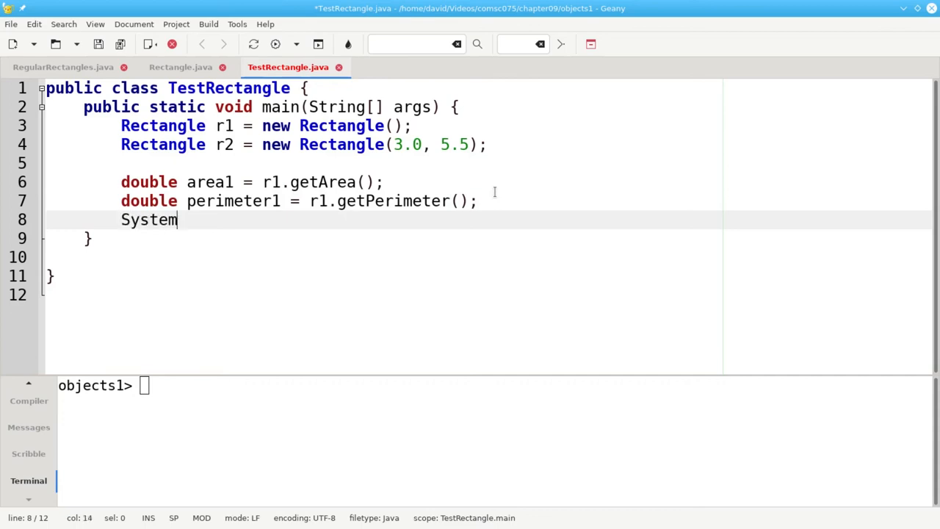
text(.out)
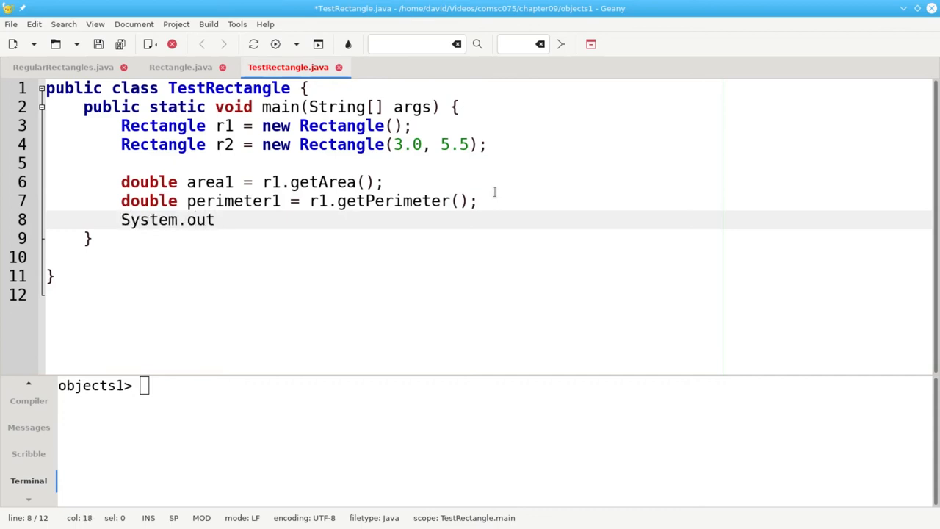
text(.printf("area: %f perimeter: %f\n", area1, perim)
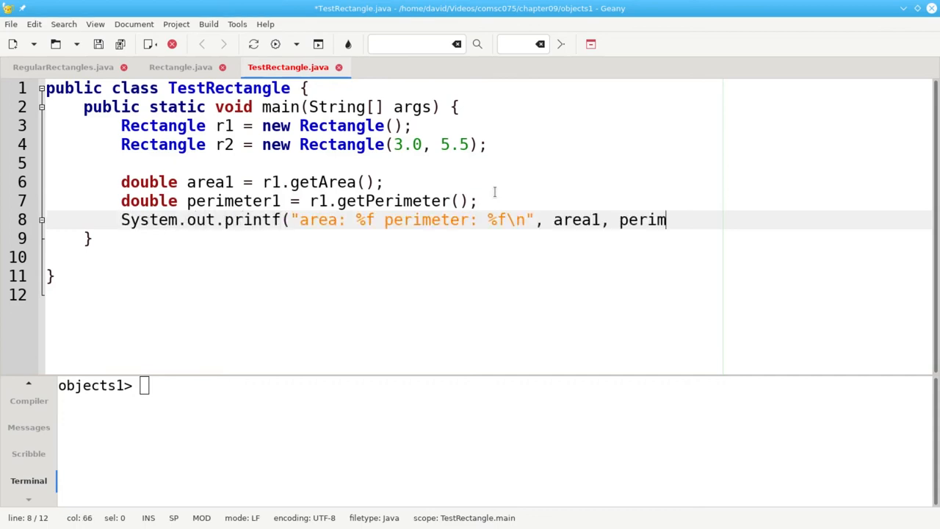
text(eter1);)
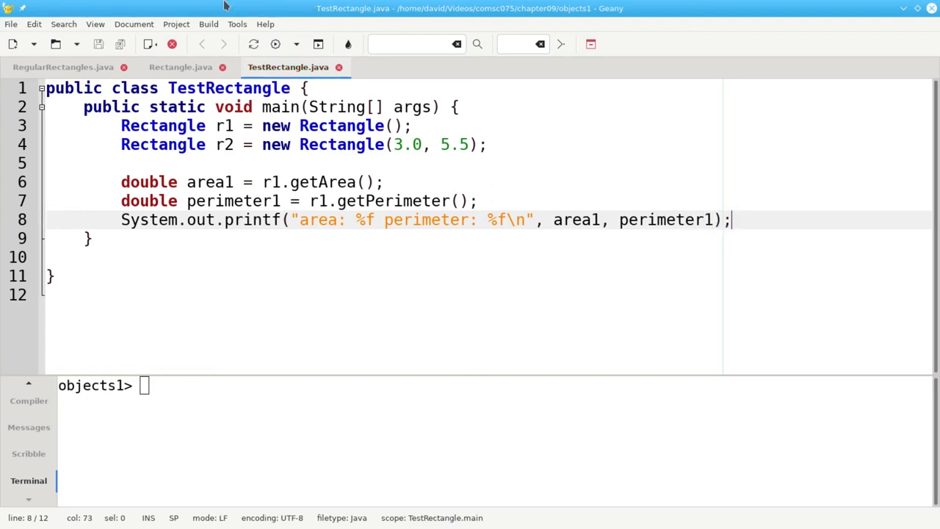
Compile TestRectangle and run it in the terminal, showing area 1.000000, perimeter 4.000000.
click(207, 25)
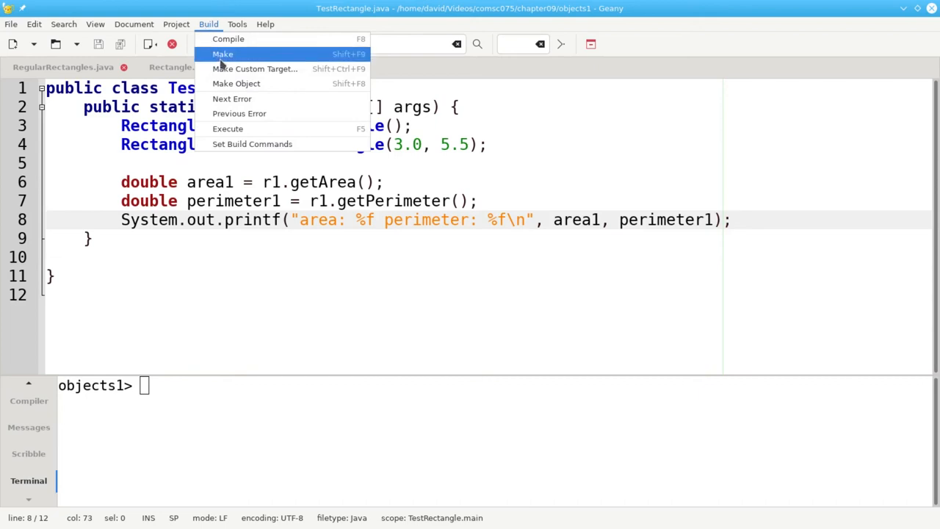
click(228, 39)
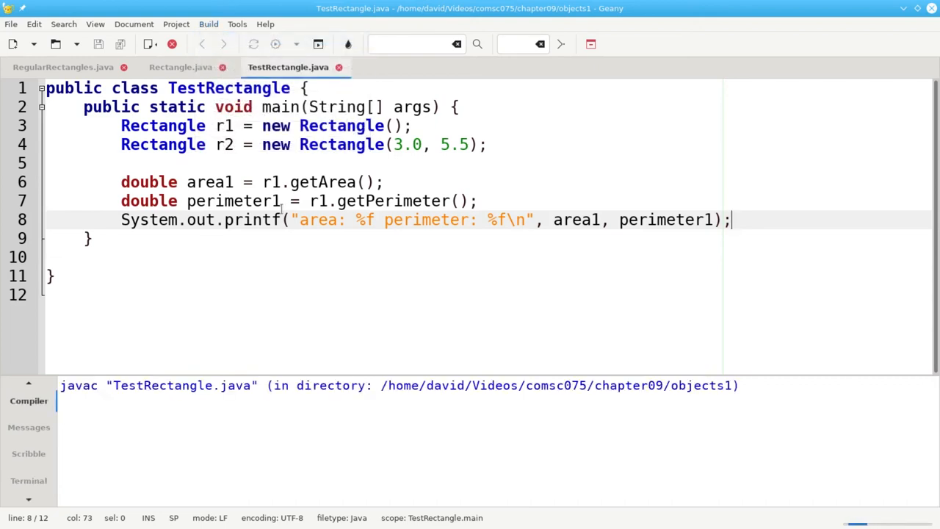
click(28, 480)
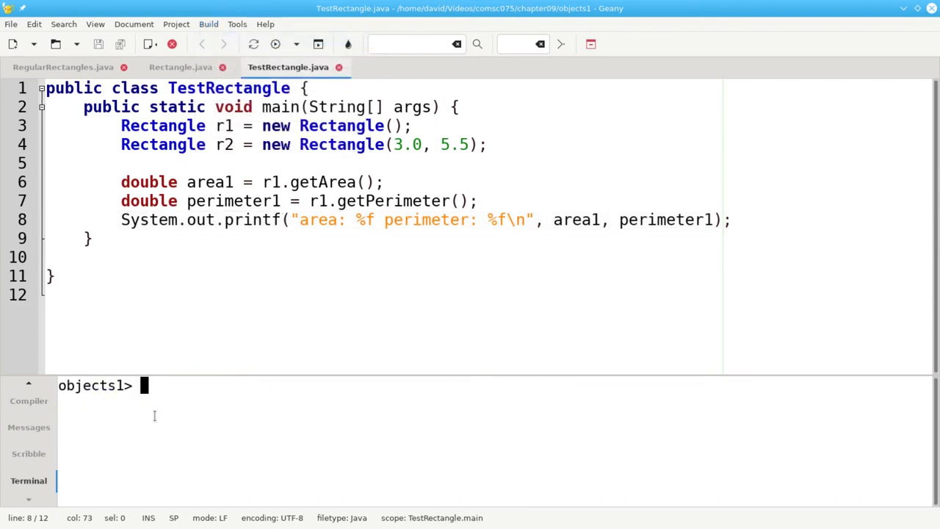
text(java TestRectangle)
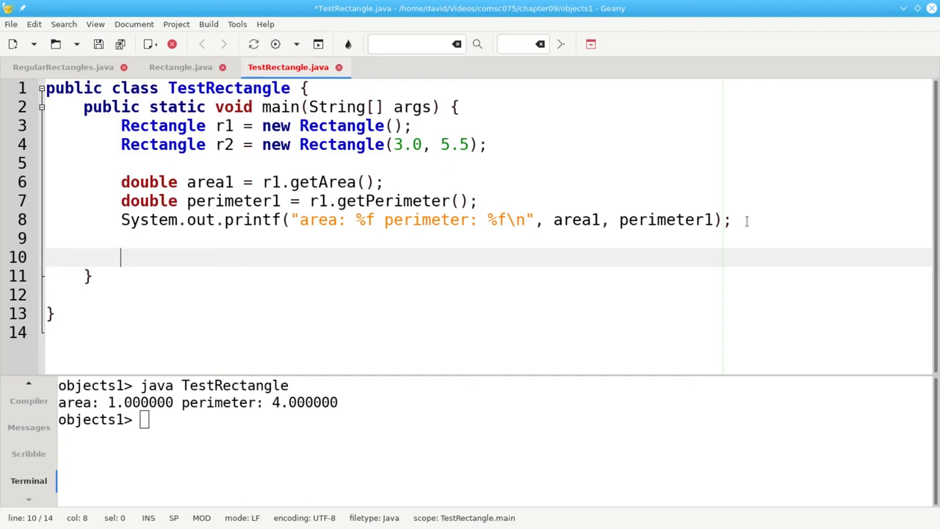
Add a printf statement printing r2.getArea() and r2.getPerimeter() with the area/perimeter format.
text(System.out.print)
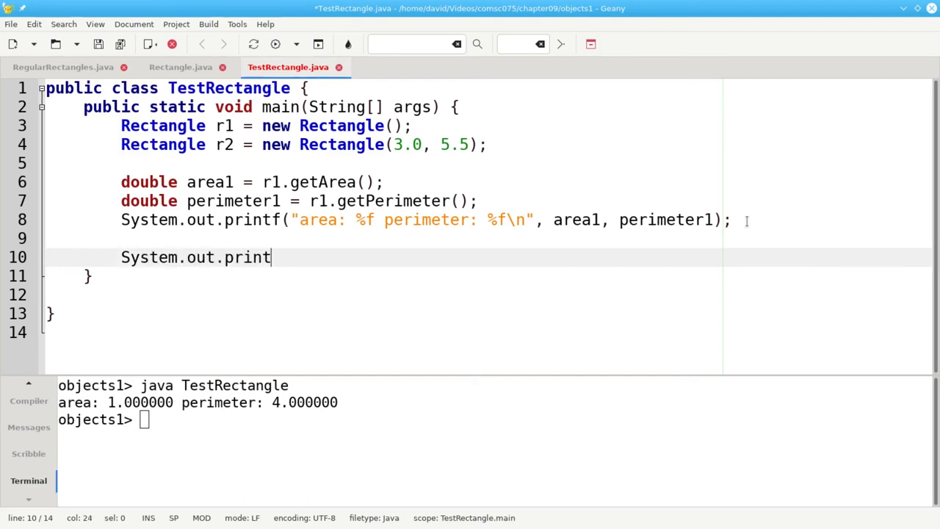
text(f("area: %f perimeter: %f\n",)
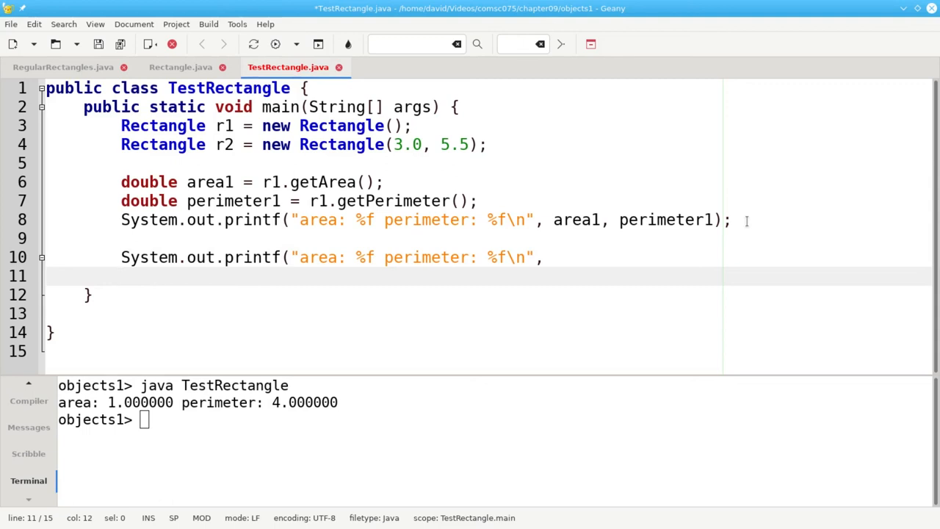
text(r2.)
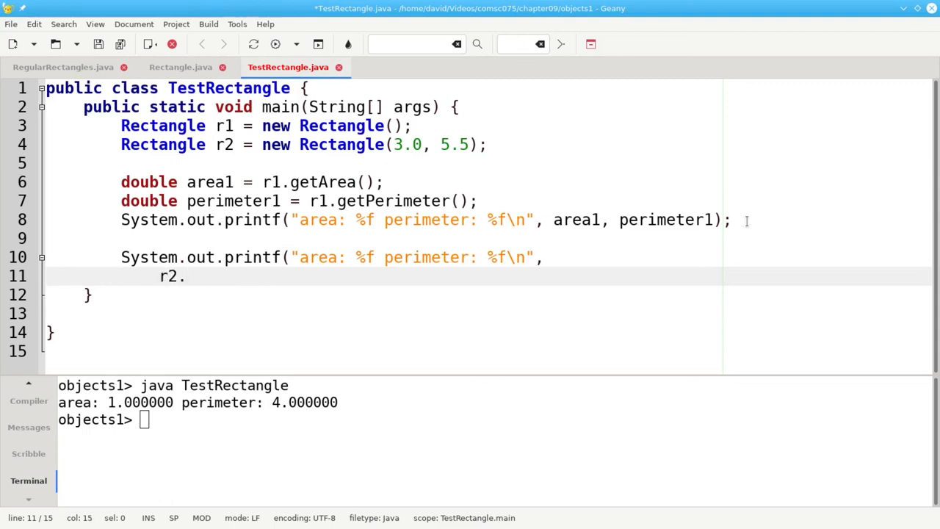
text(getArea)
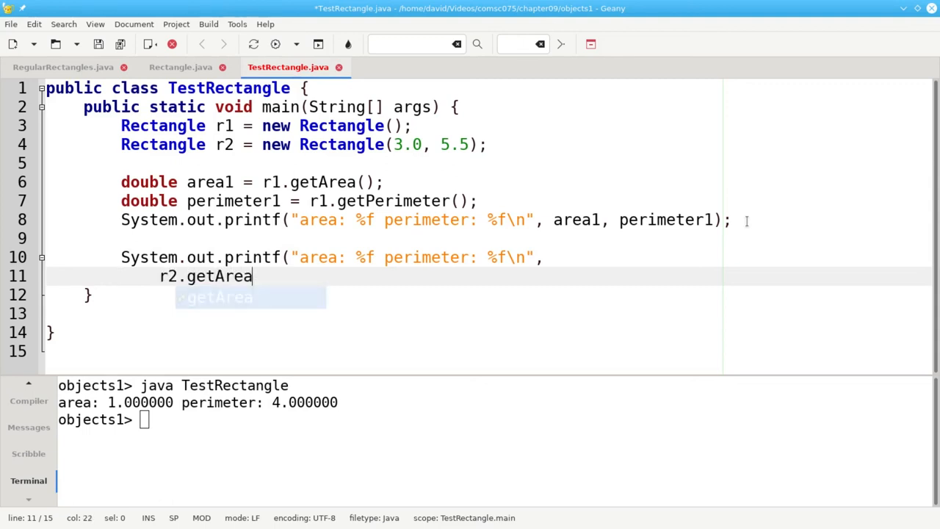
text((),)
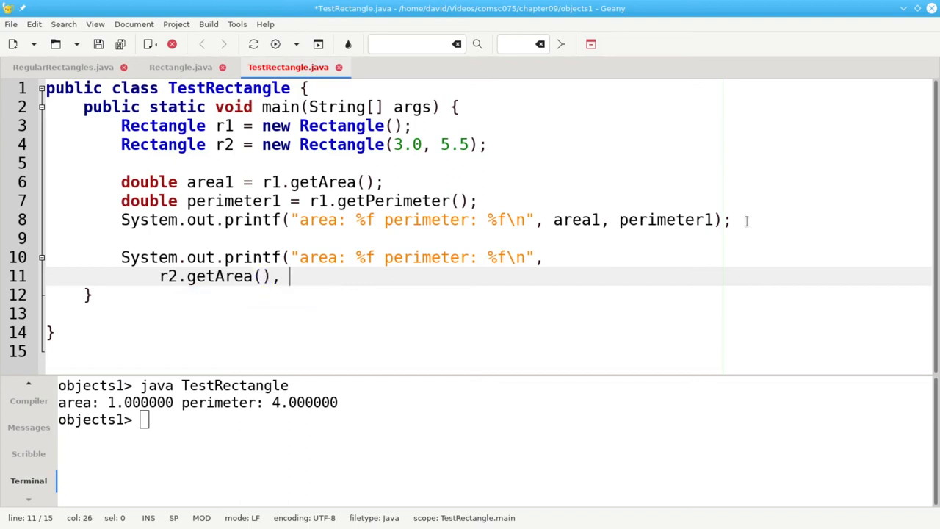
text(r2.getPerimeter)
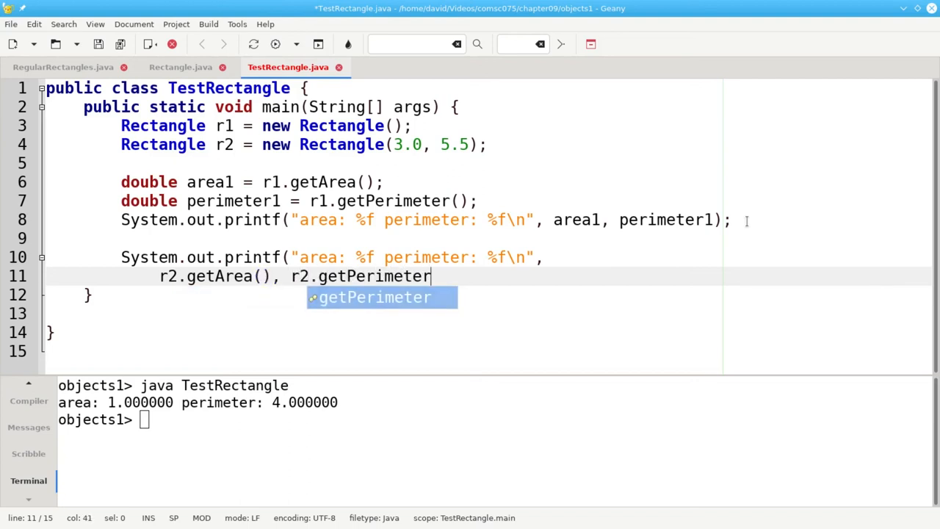
text(())
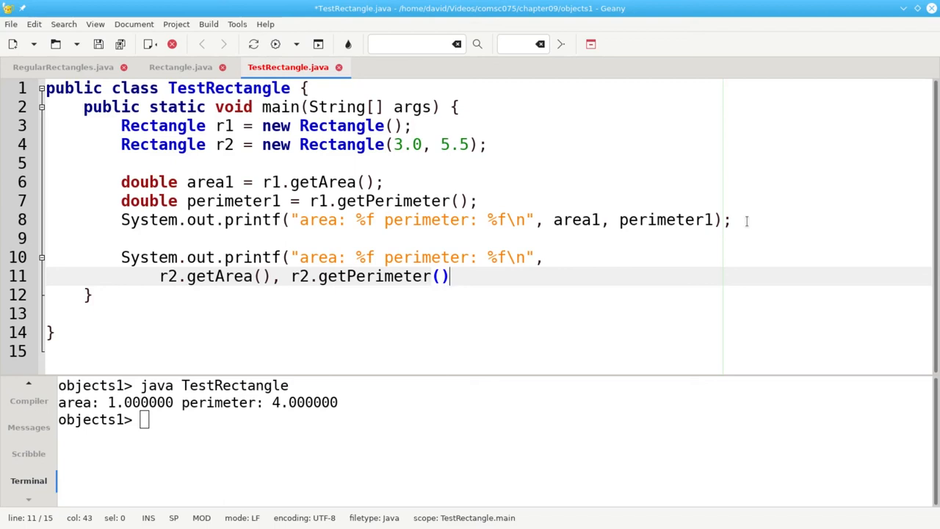
text())
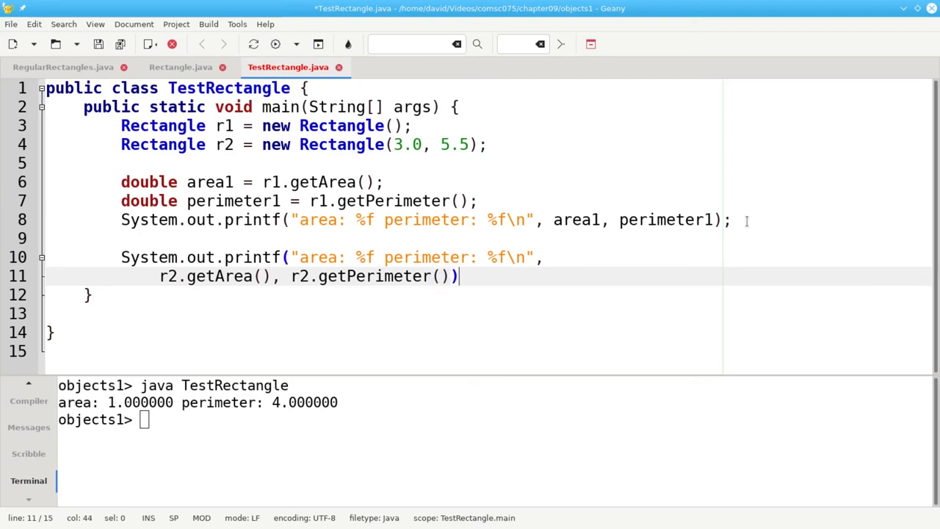
text(;)
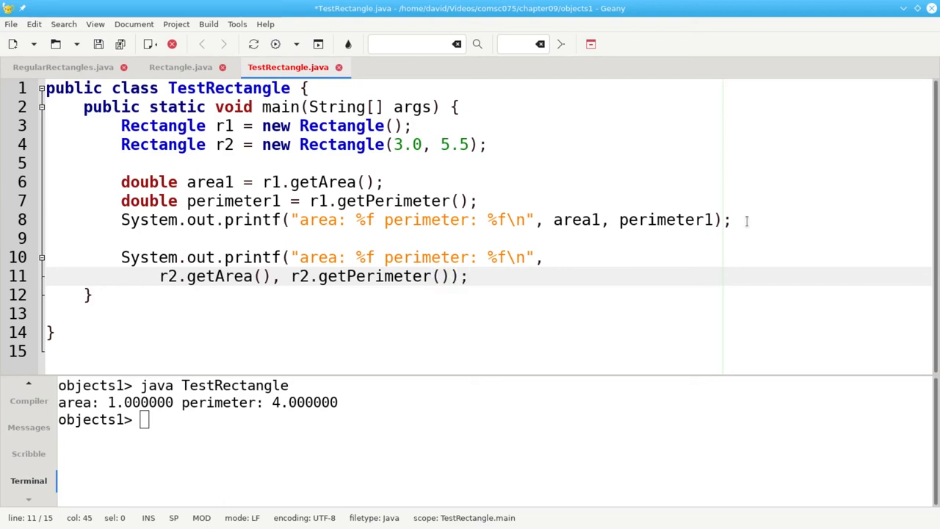